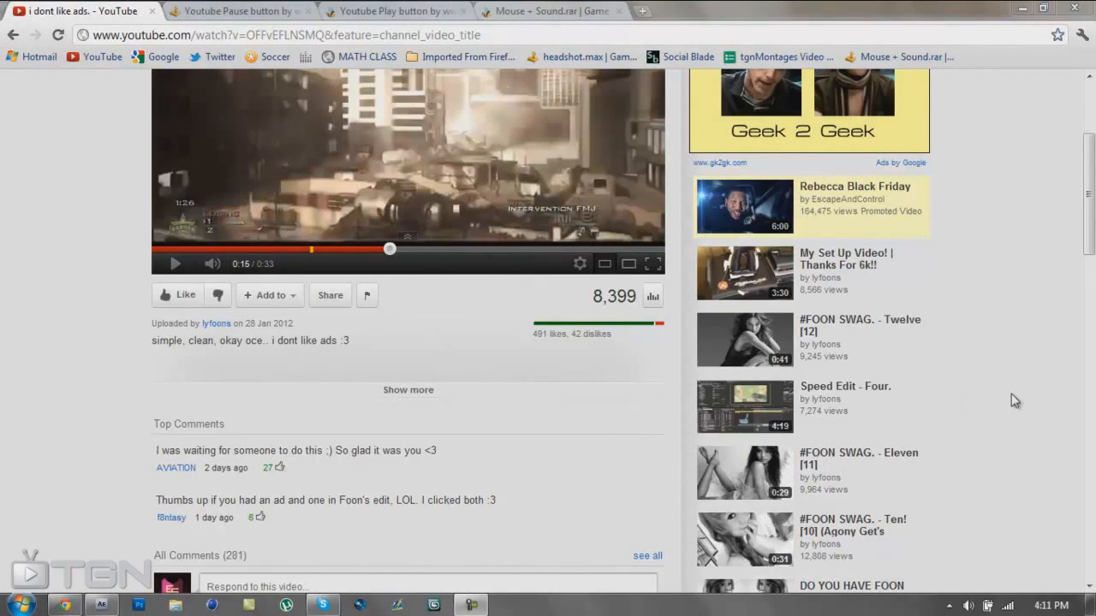
# Step: Pause the i dont like ads. video on the beat at 0:17 with the Ford Edge ad showing
pyautogui.scroll(3)
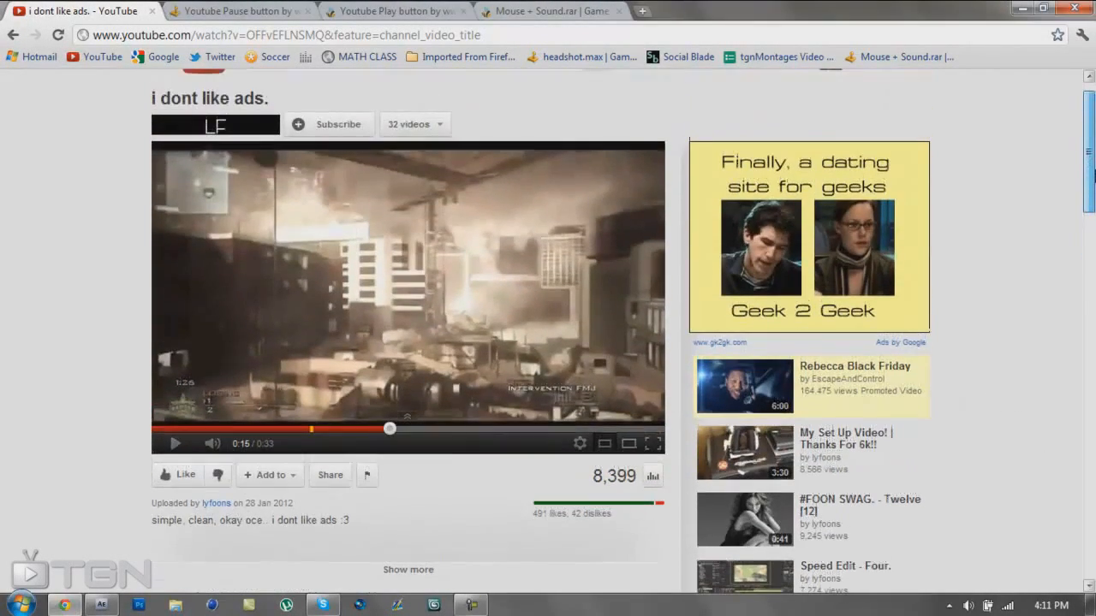
pyautogui.scroll(3)
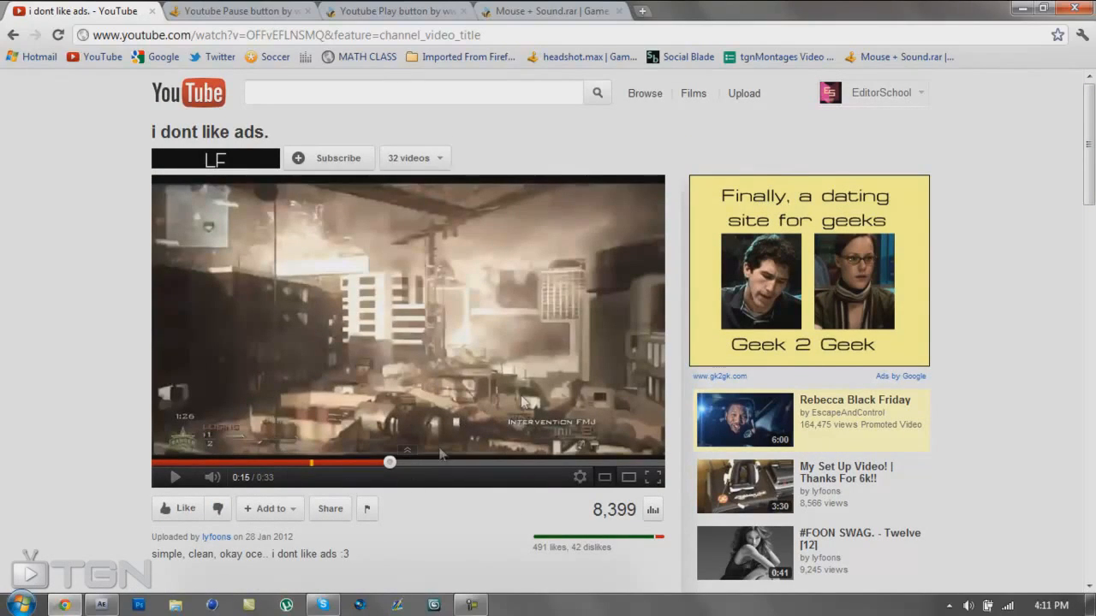
pyautogui.moveTo(479, 274)
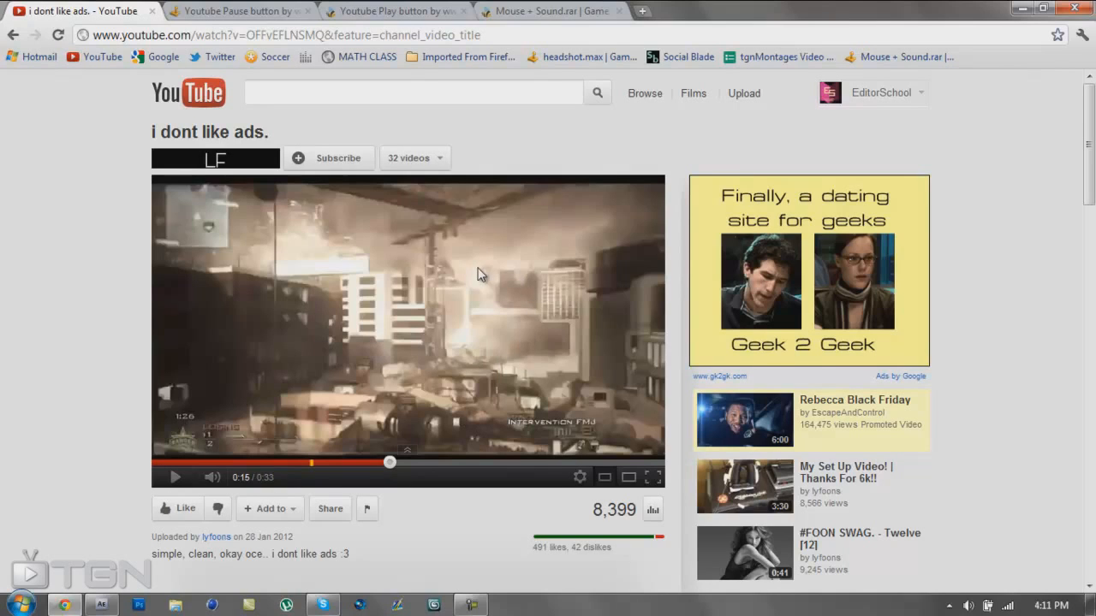
pyautogui.moveTo(454, 308)
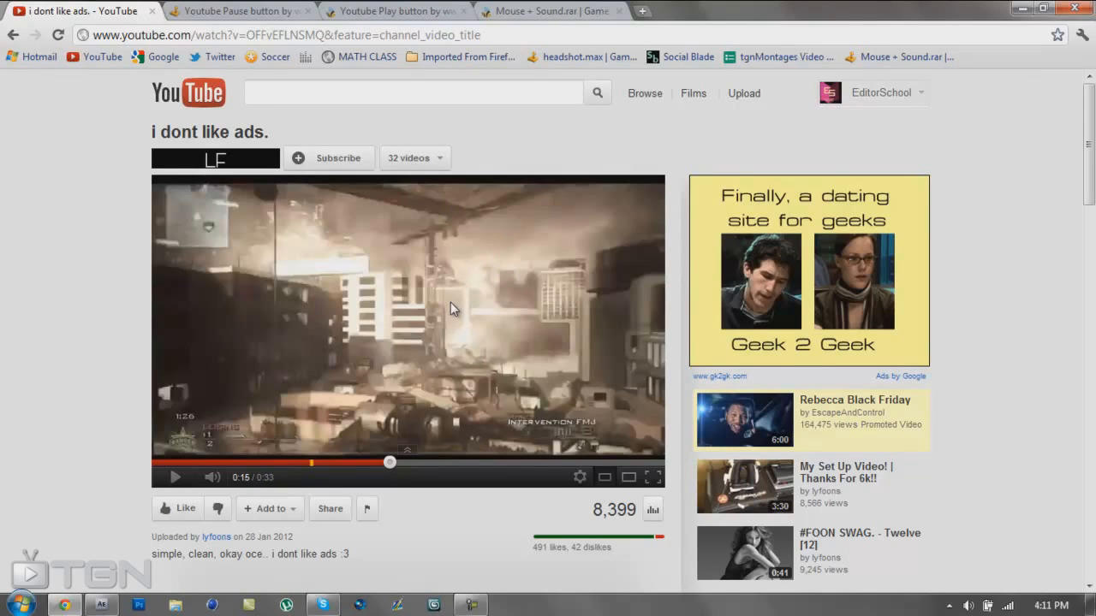
pyautogui.moveTo(510, 298)
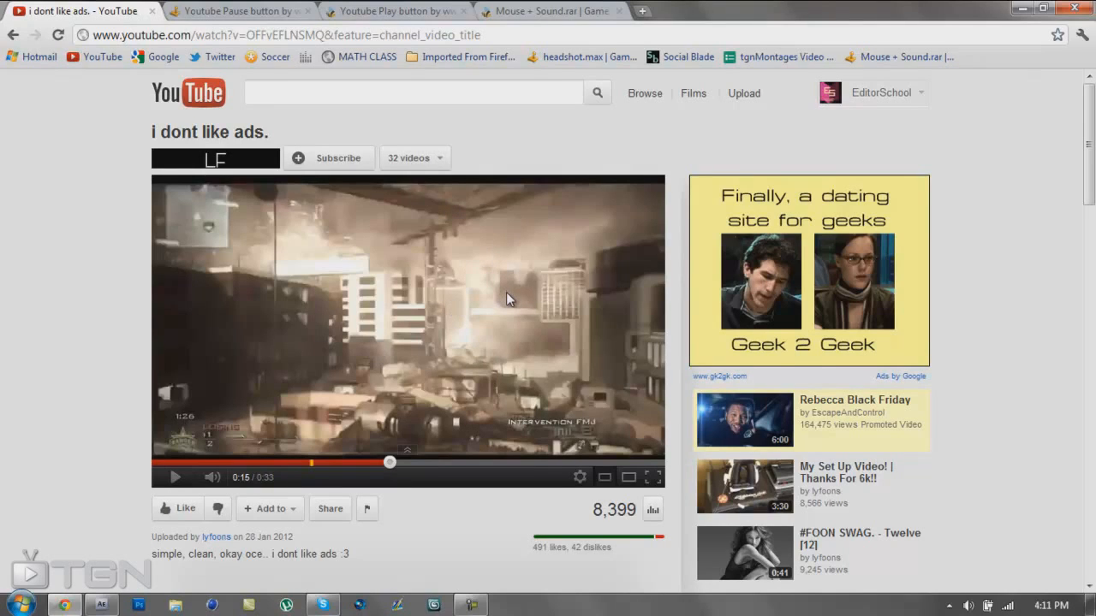
pyautogui.moveTo(433, 305)
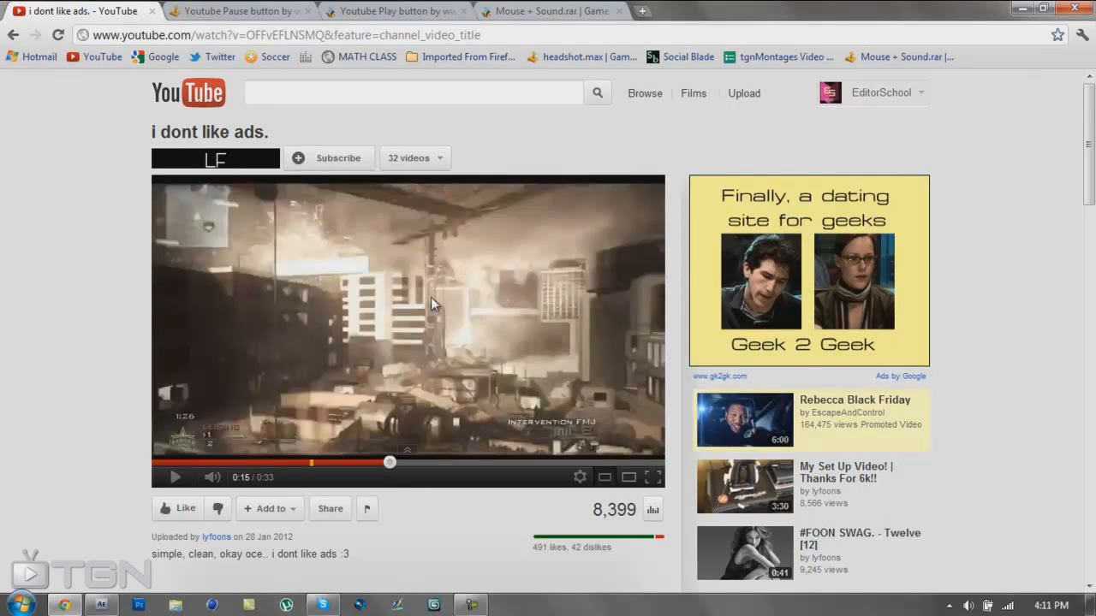
pyautogui.moveTo(317, 404)
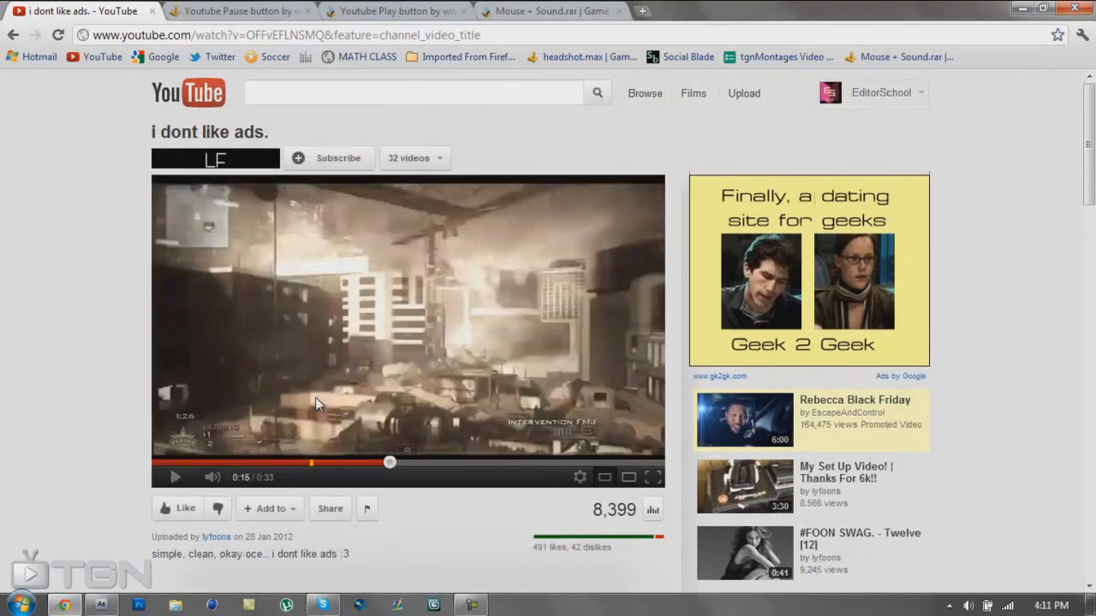
pyautogui.click(175, 476)
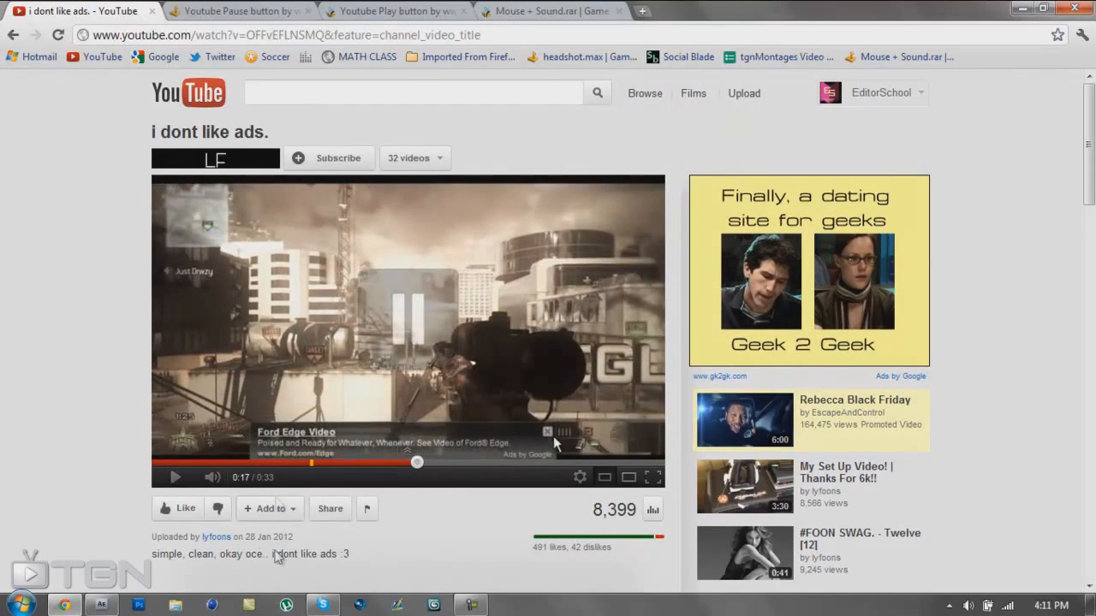
pyautogui.moveTo(298, 144)
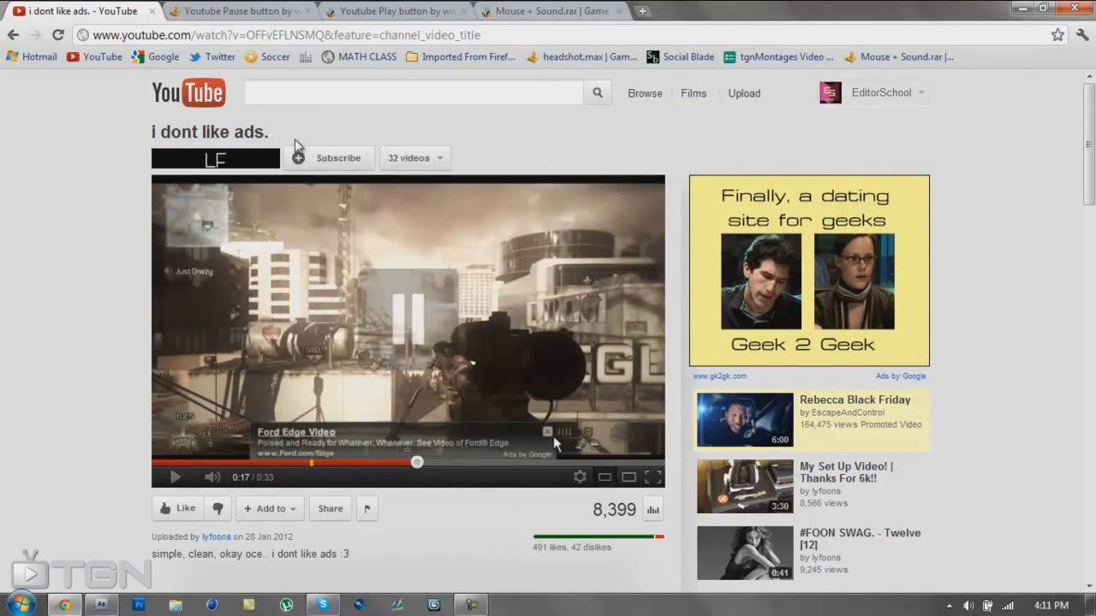
pyautogui.moveTo(591, 308)
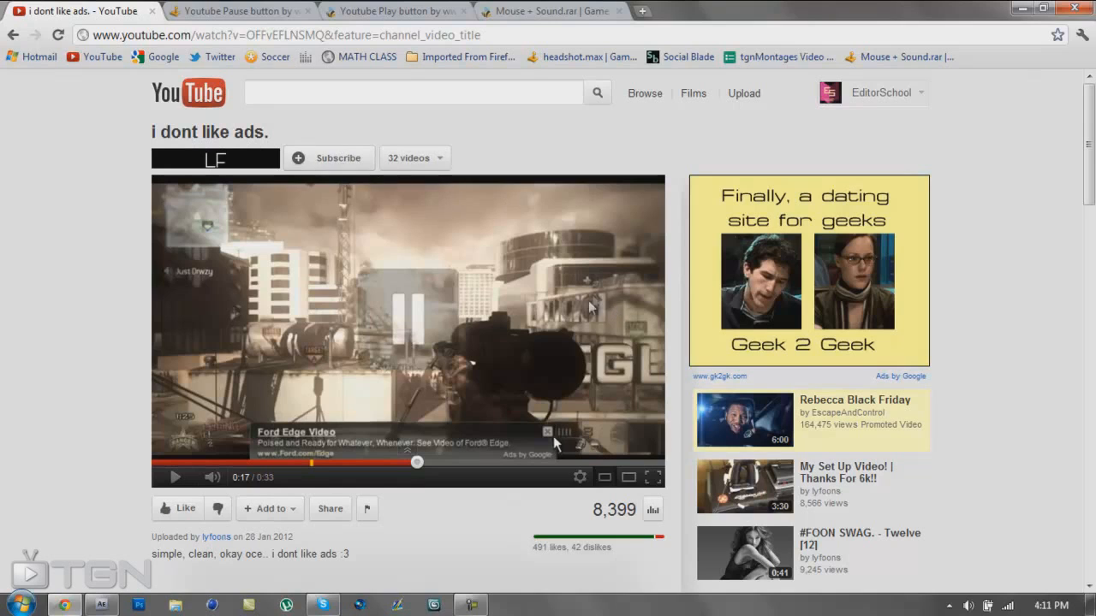
pyautogui.scroll(-3)
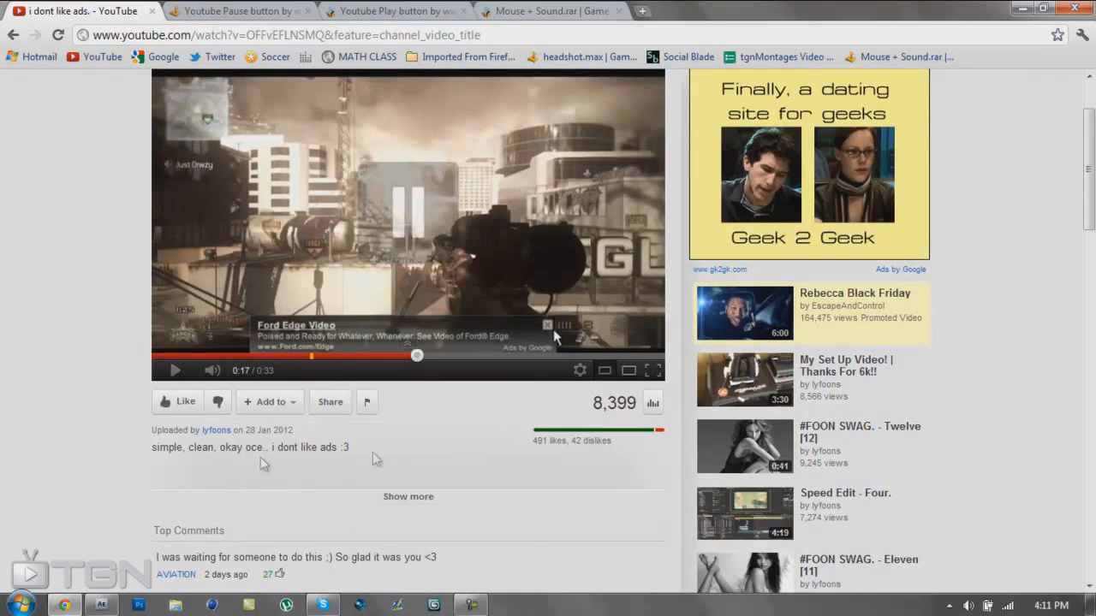
pyautogui.scroll(3)
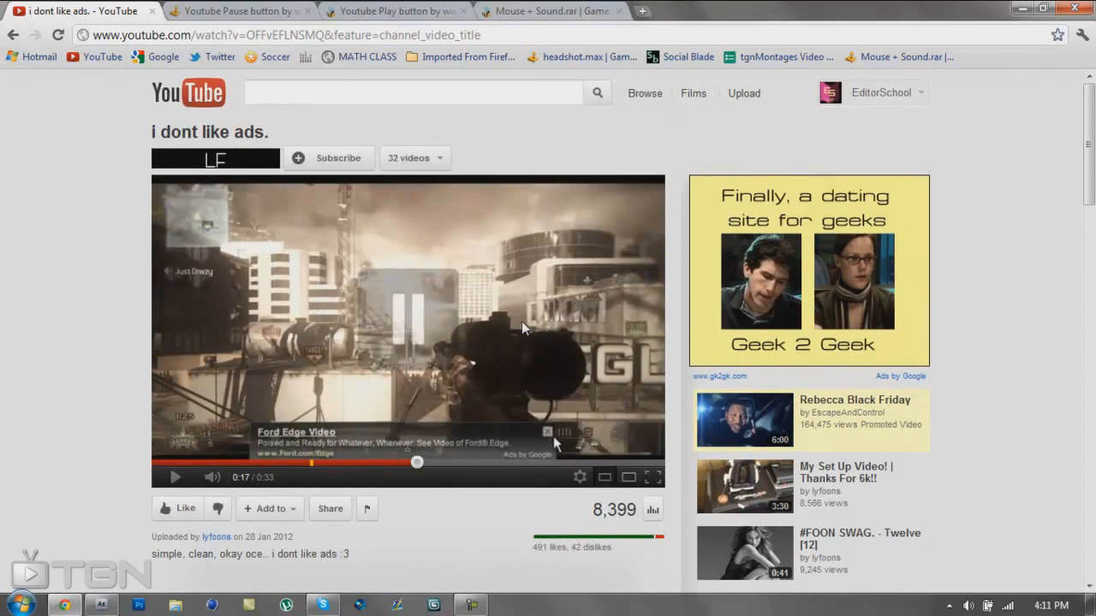
pyautogui.moveTo(257, 12)
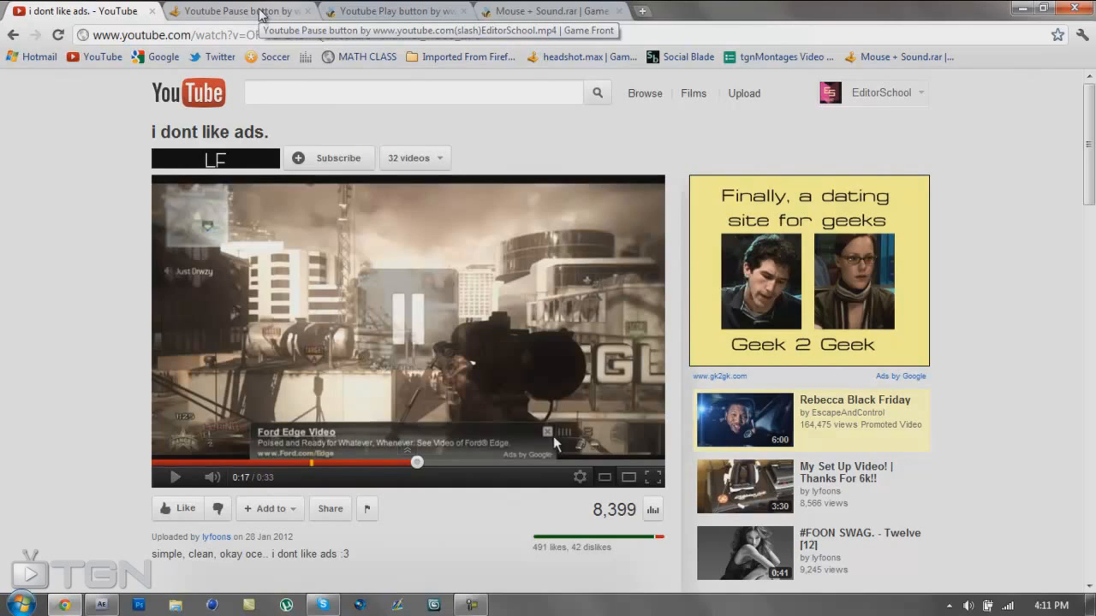
# Step: Download the YouTube pause button clip from GameFront, skipping the adf.ly interstitial
pyautogui.click(240, 10)
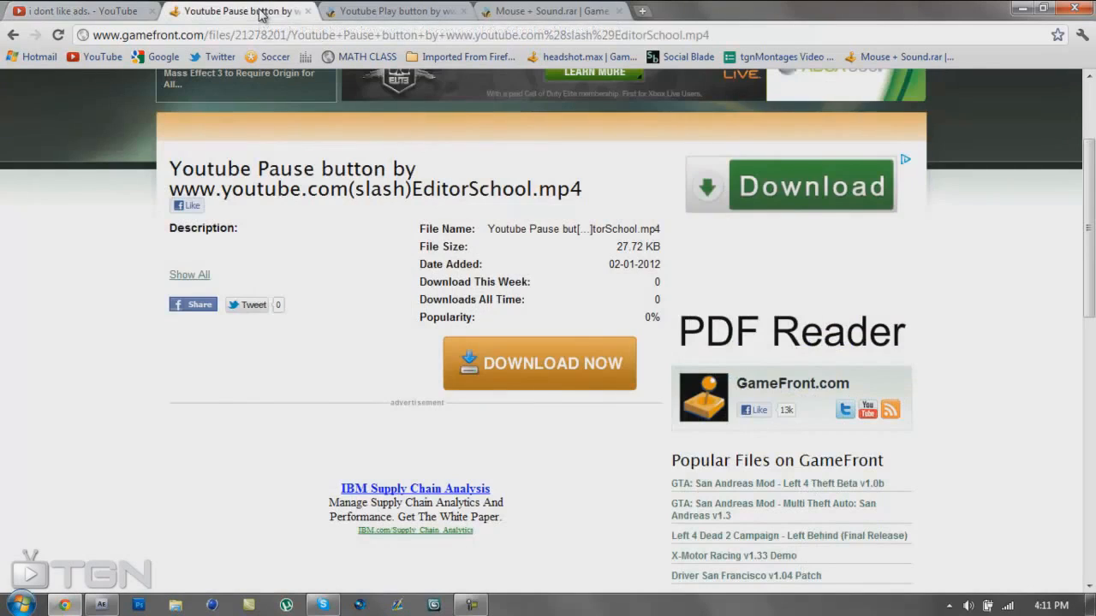
pyautogui.scroll(3)
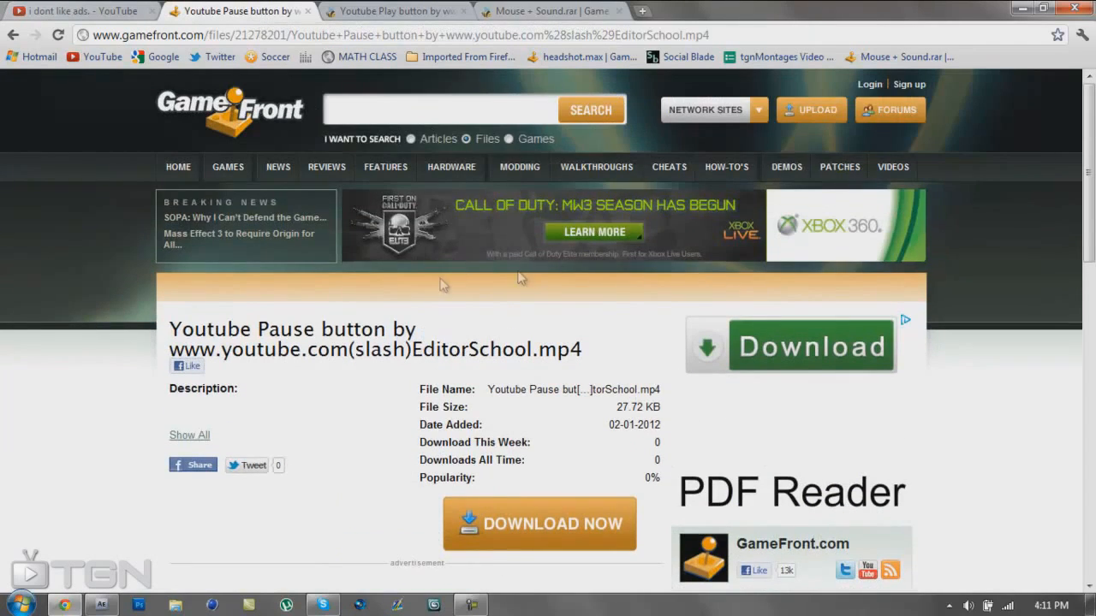
pyautogui.click(394, 11)
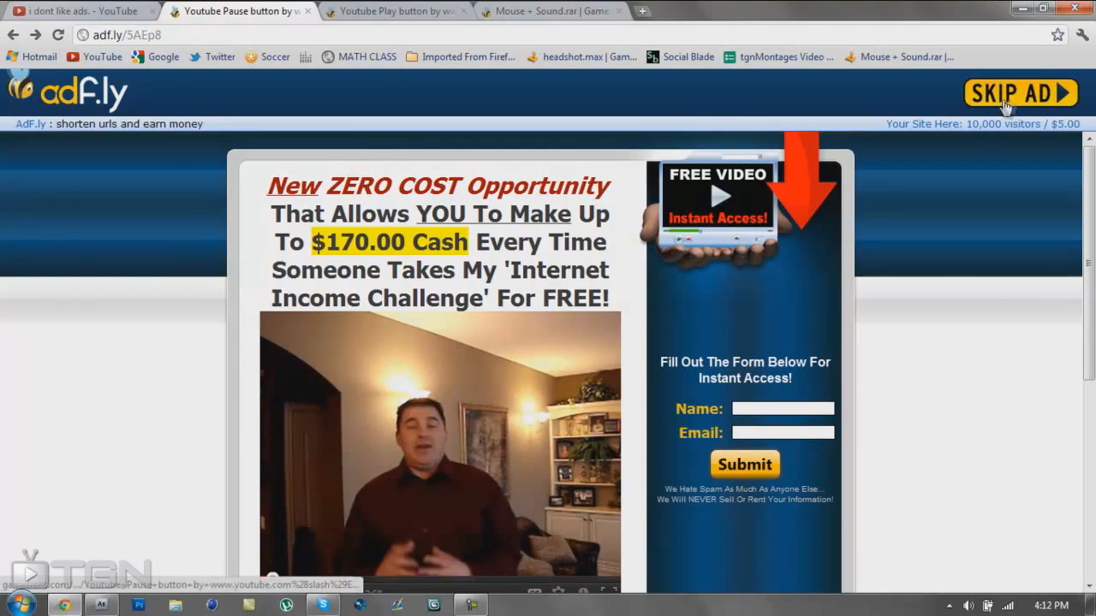
pyautogui.click(1021, 92)
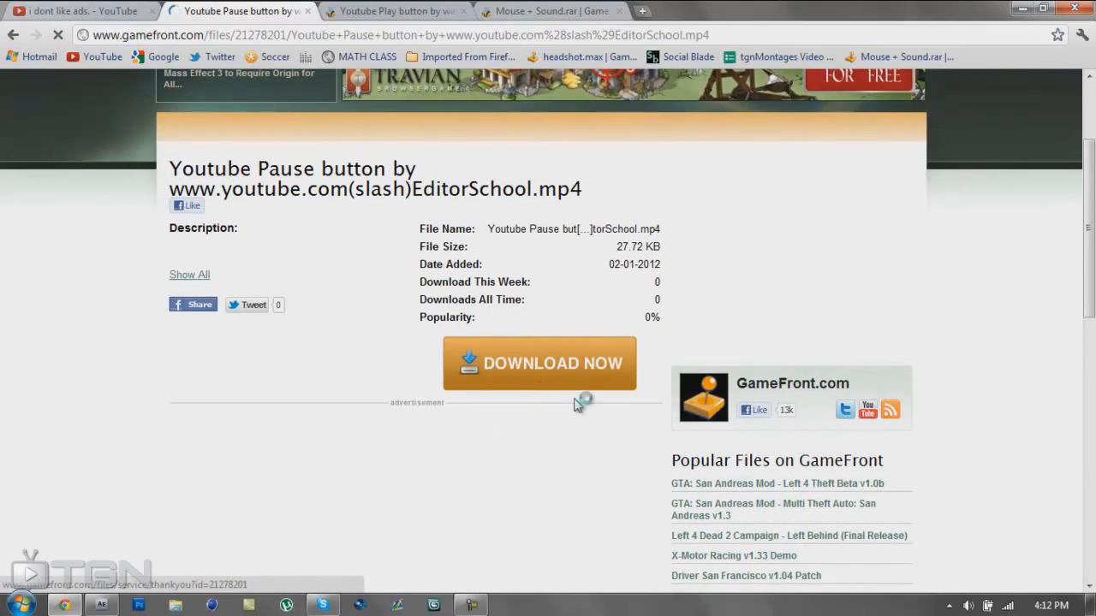
# Step: Download the Mouse + Sound archive from GameFront, skipping the interstitial ad page
pyautogui.click(395, 10)
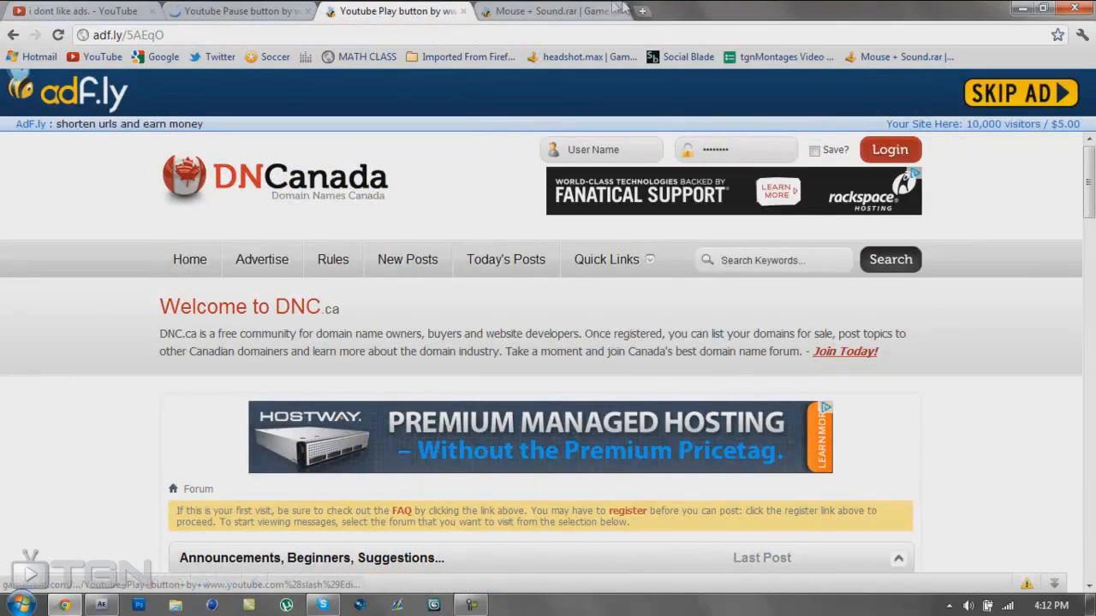
pyautogui.click(551, 10)
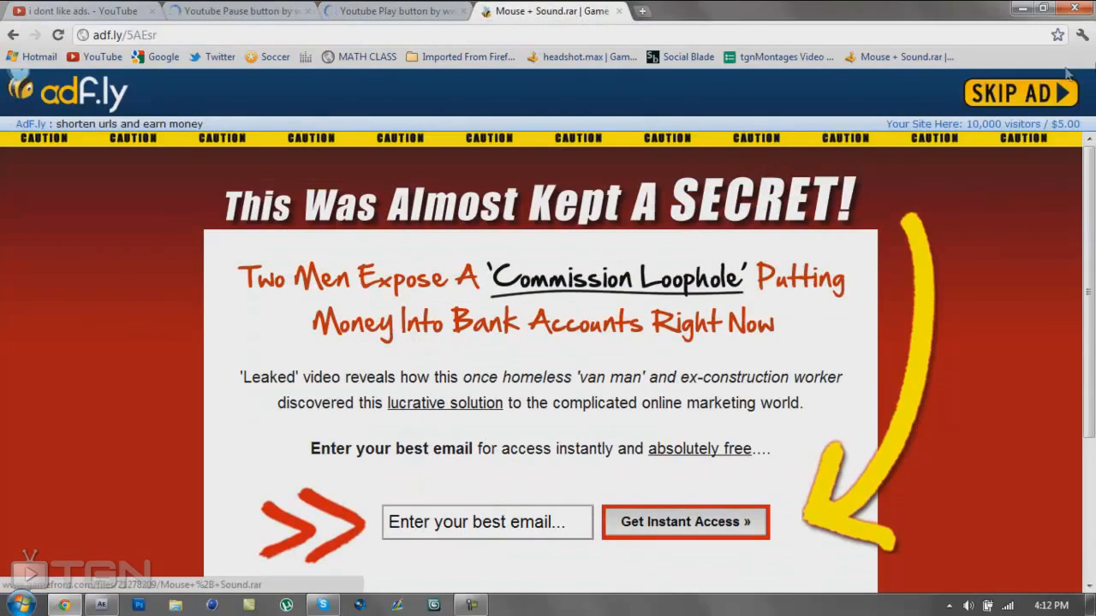
pyautogui.click(1018, 92)
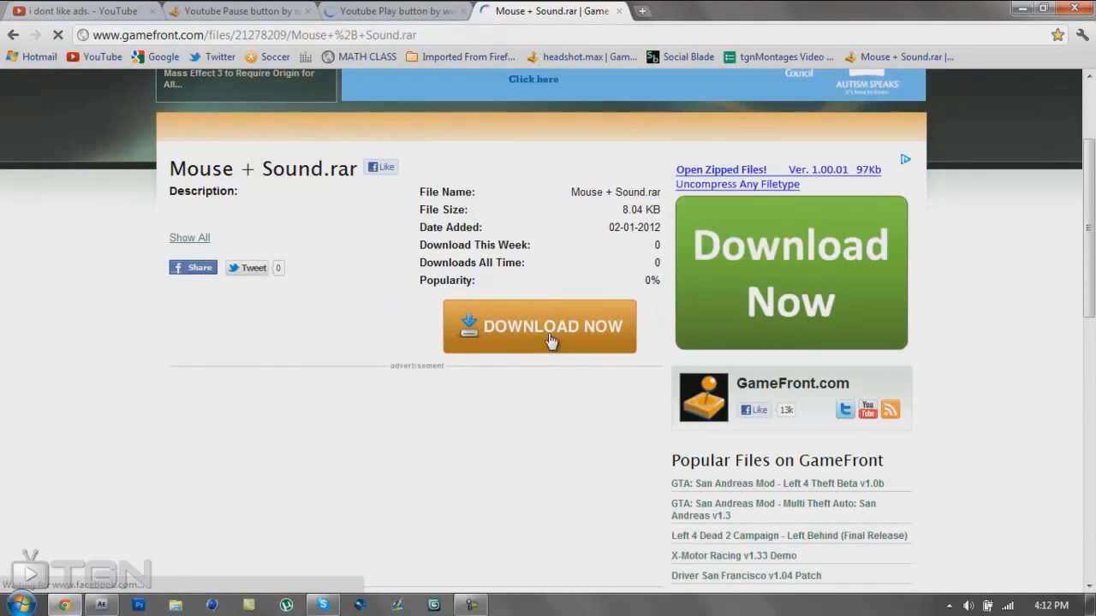
pyautogui.click(77, 10)
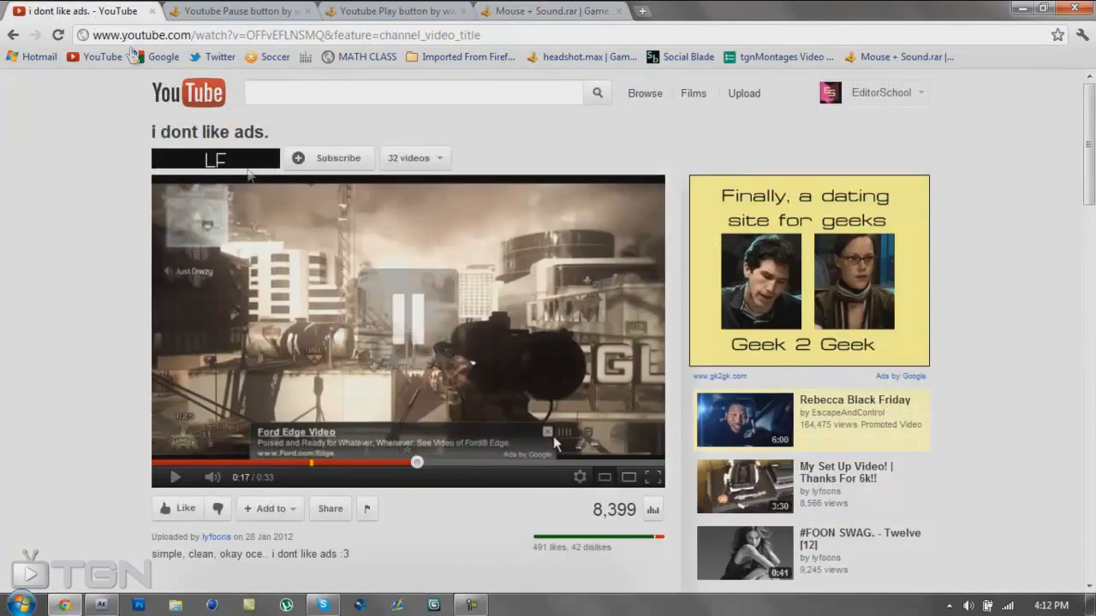
# Step: Reveal the desktop with the downloaded Youtube Pause button clip, then return to After Effects
pyautogui.click(100, 606)
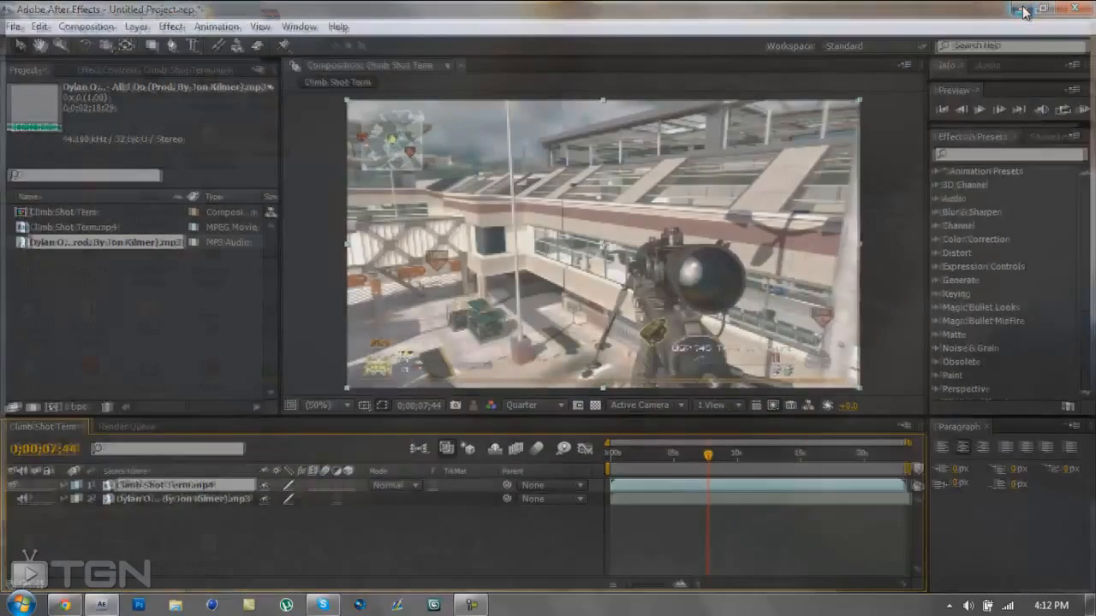
pyautogui.click(1044, 9)
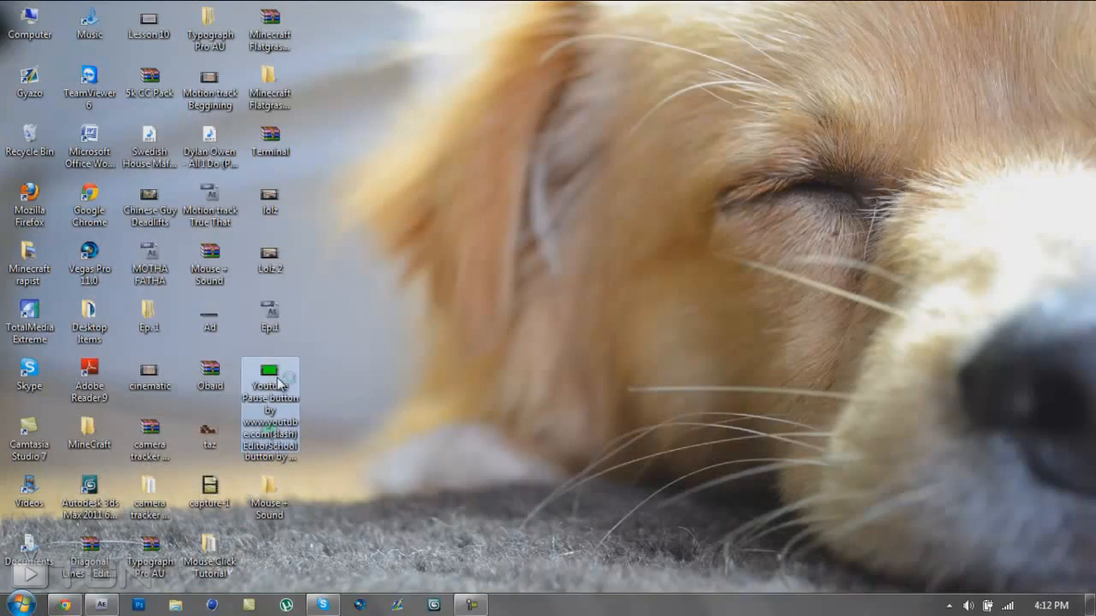
pyautogui.doubleClick(271, 376)
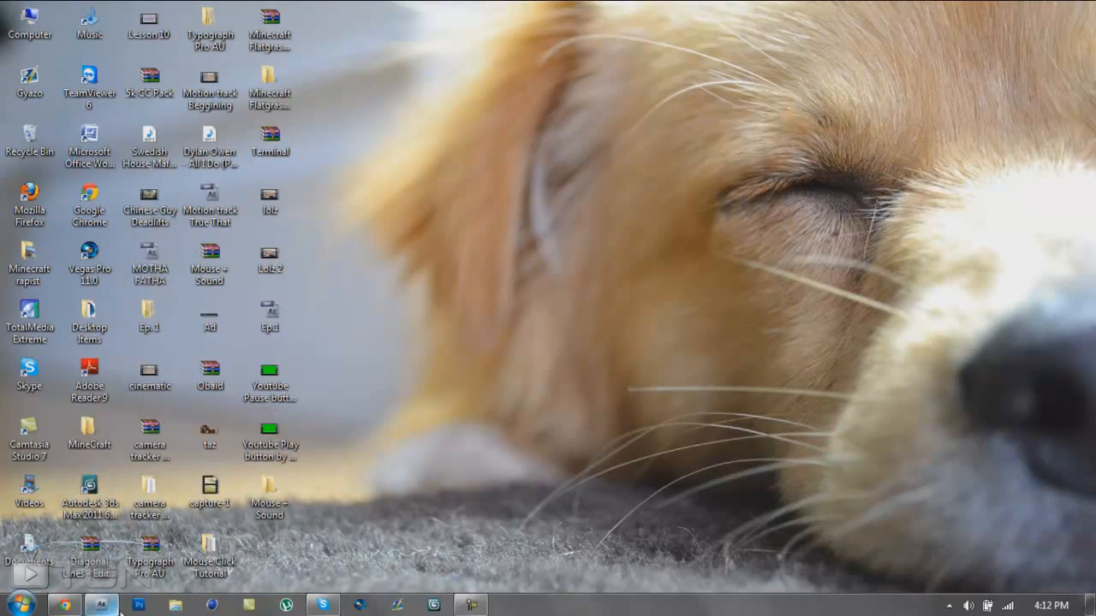
pyautogui.click(103, 606)
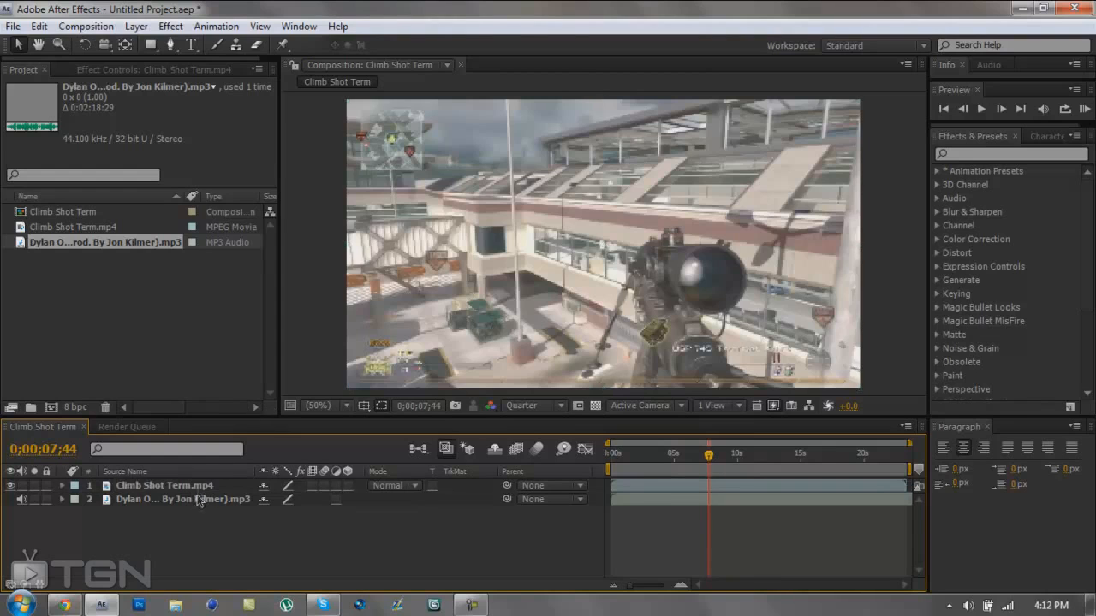
# Step: Scrub through the Climb Shot Term gameplay footage to a later moment in the clip
pyautogui.click(13, 26)
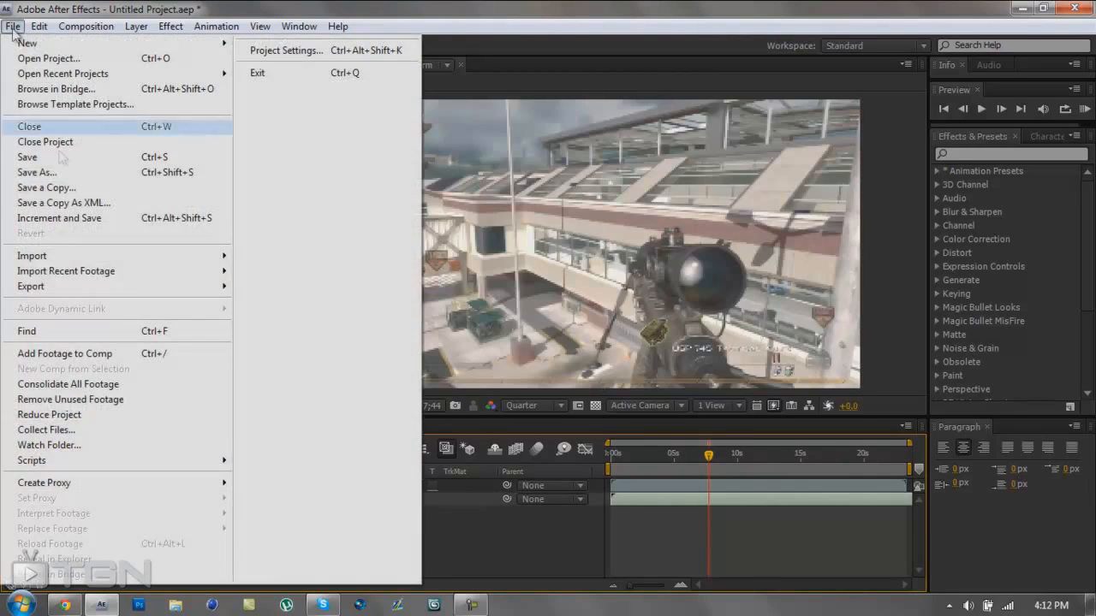
pyautogui.click(31, 255)
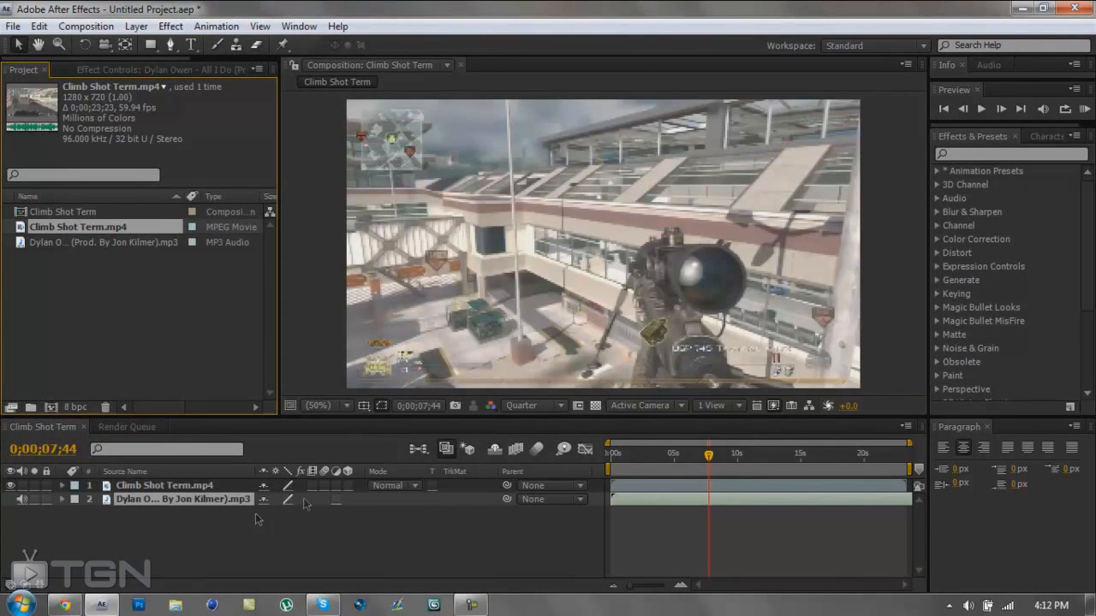
pyautogui.moveTo(708, 469); pyautogui.dragTo(624, 469)
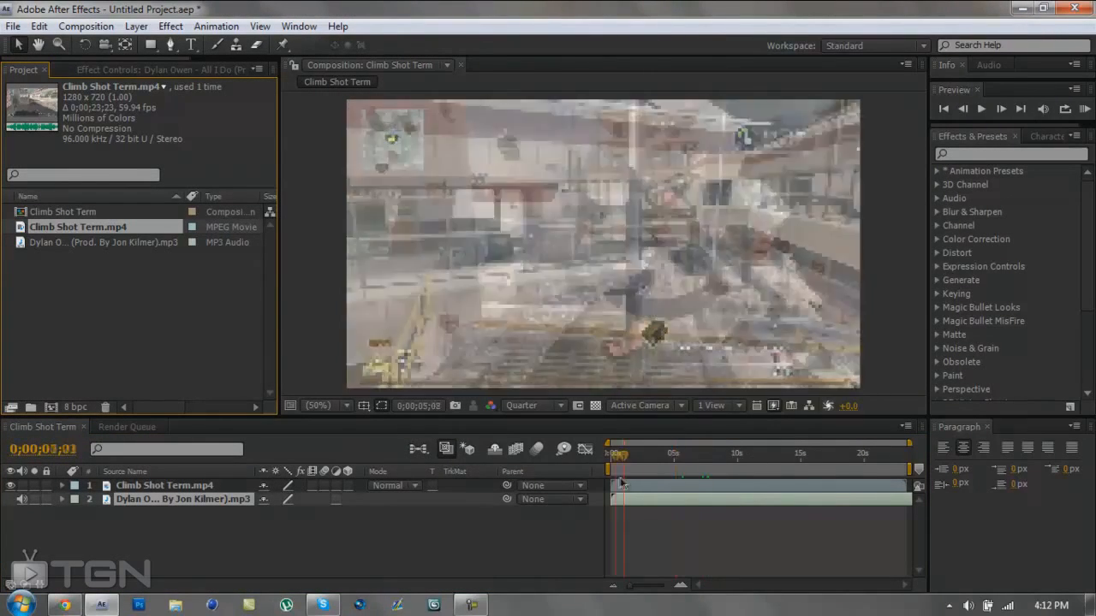
pyautogui.moveTo(620, 452); pyautogui.dragTo(657, 452)
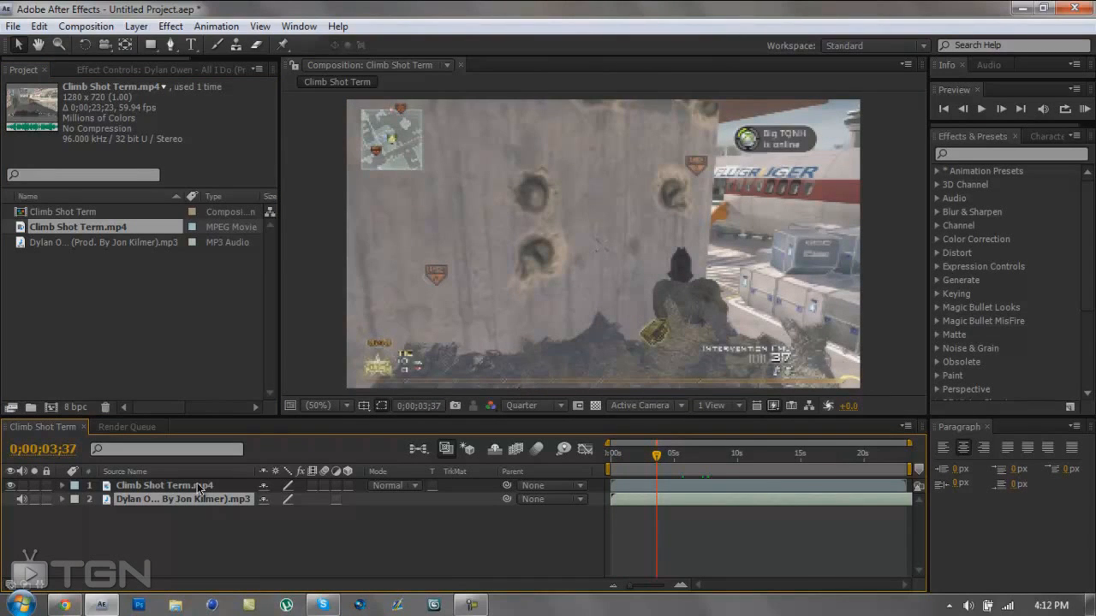
# Step: Show the Dylan track's waveform, jump to the beat near 0;00;09;11 and RAM preview it
pyautogui.click(61, 499)
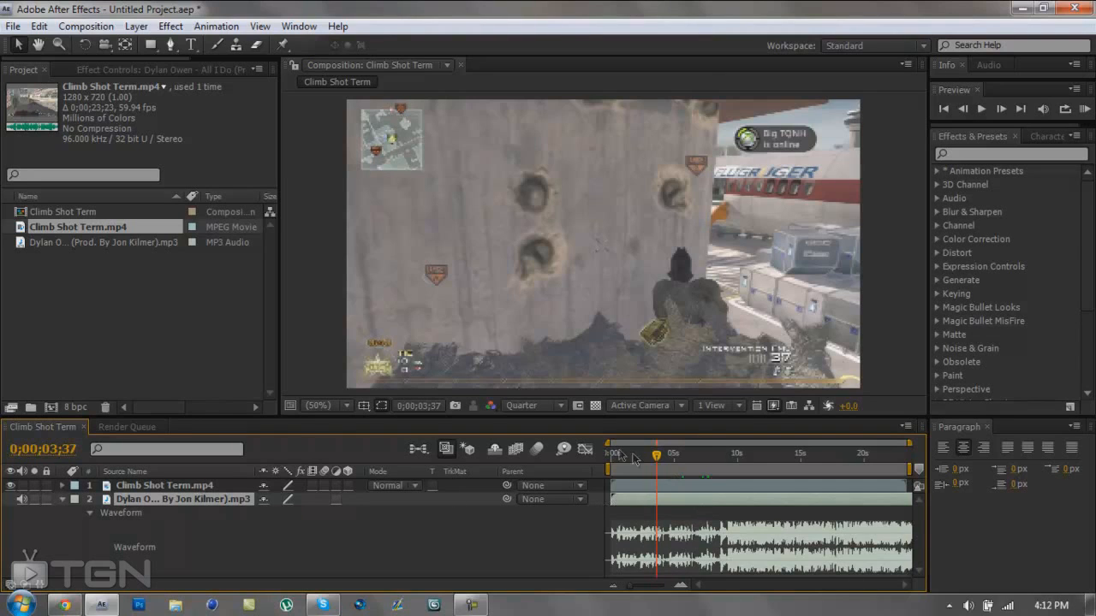
pyautogui.click(719, 482)
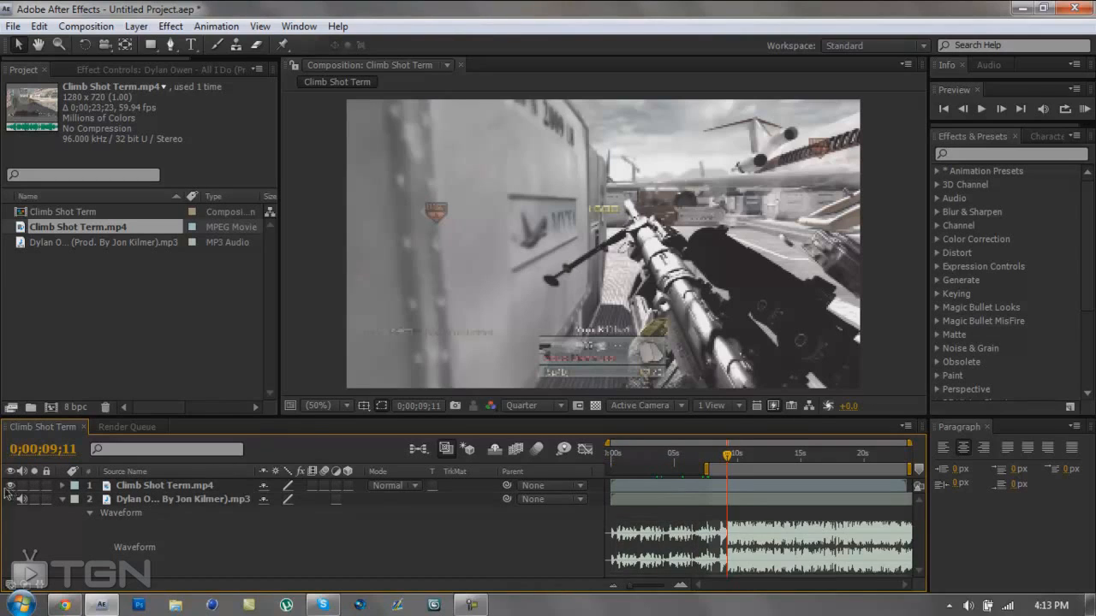
pyautogui.click(10, 486)
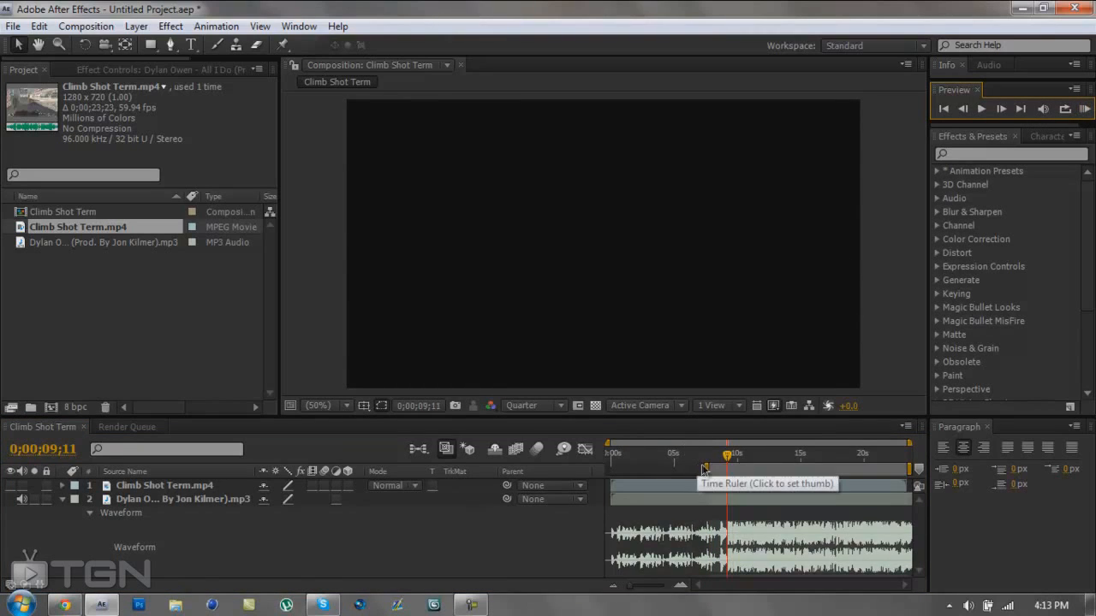
# Step: Stop the preview, land on the exact beat frame 0;00;09;09 and select the Climb Shot Term.mp4 layer
pyautogui.click(702, 453)
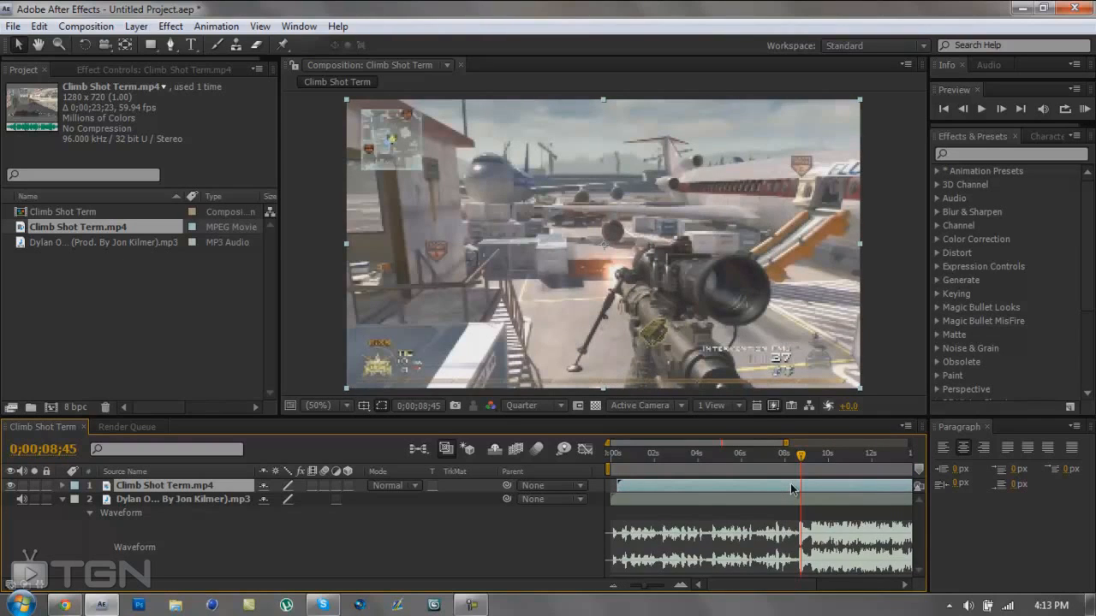
pyautogui.moveTo(811, 510)
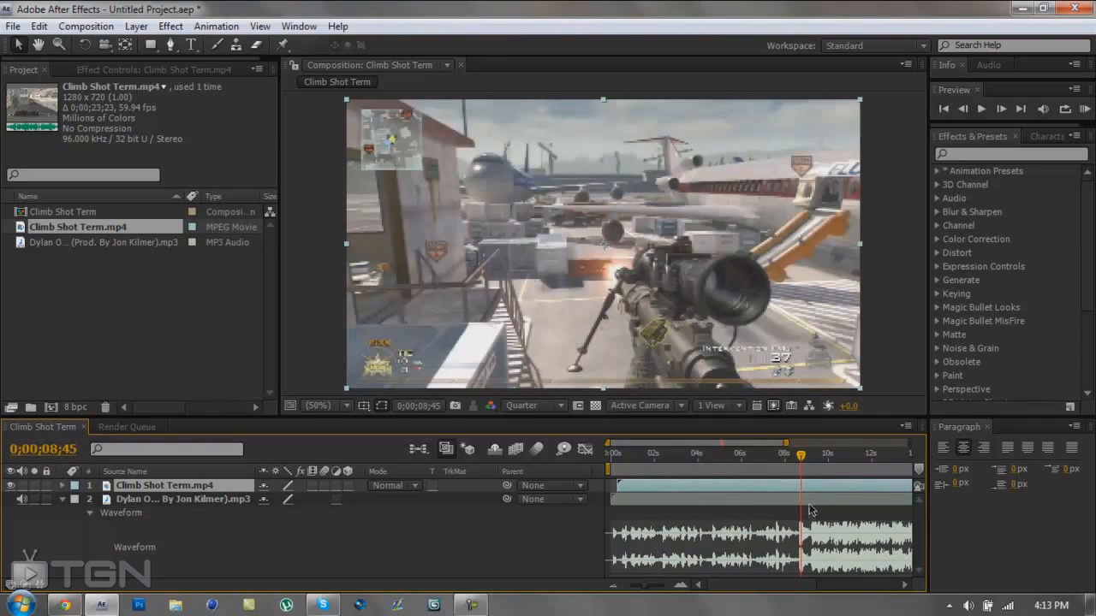
pyautogui.moveTo(801, 456)
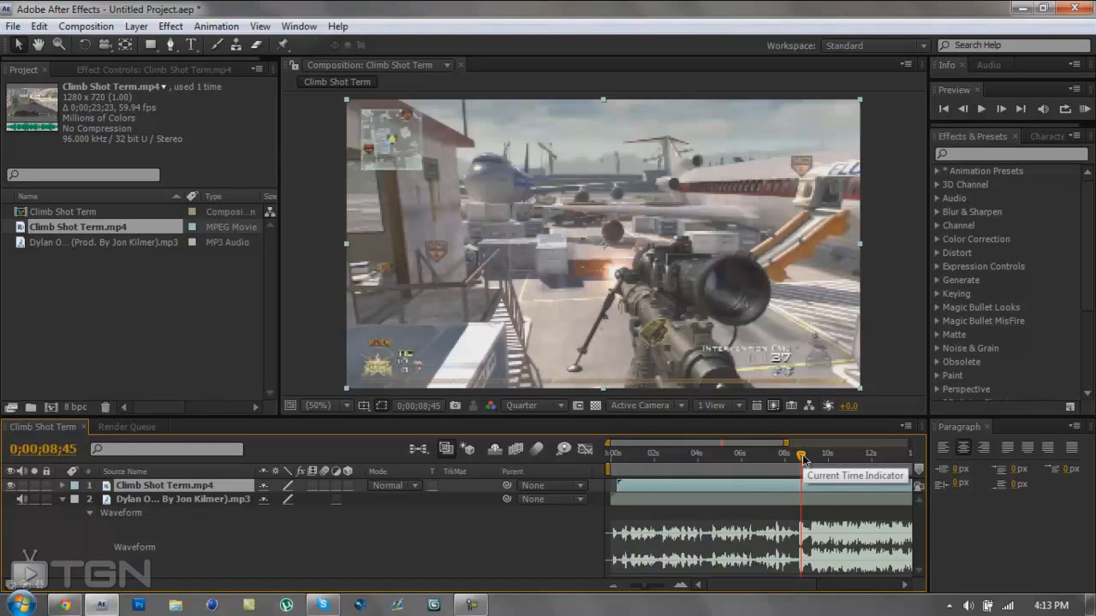
pyautogui.moveTo(801, 455); pyautogui.dragTo(812, 455)
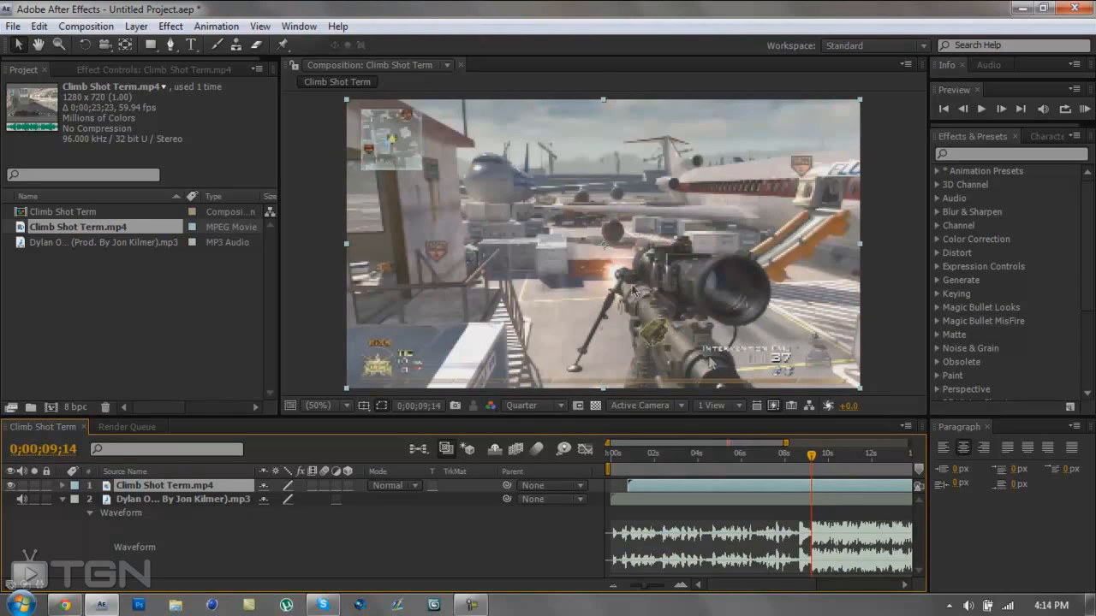
pyautogui.click(813, 469)
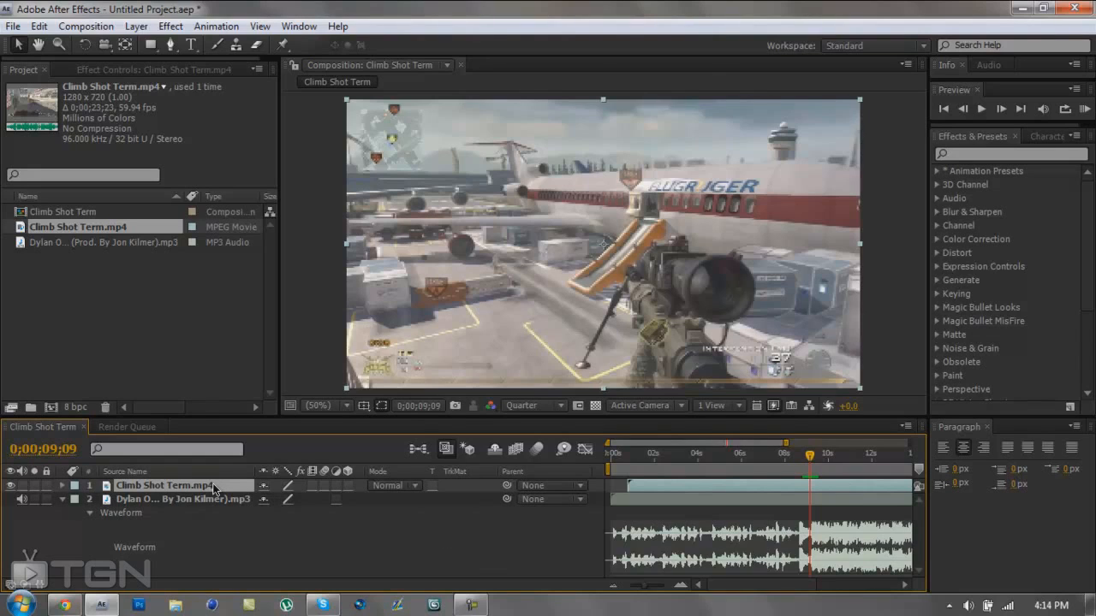
pyautogui.click(37, 26)
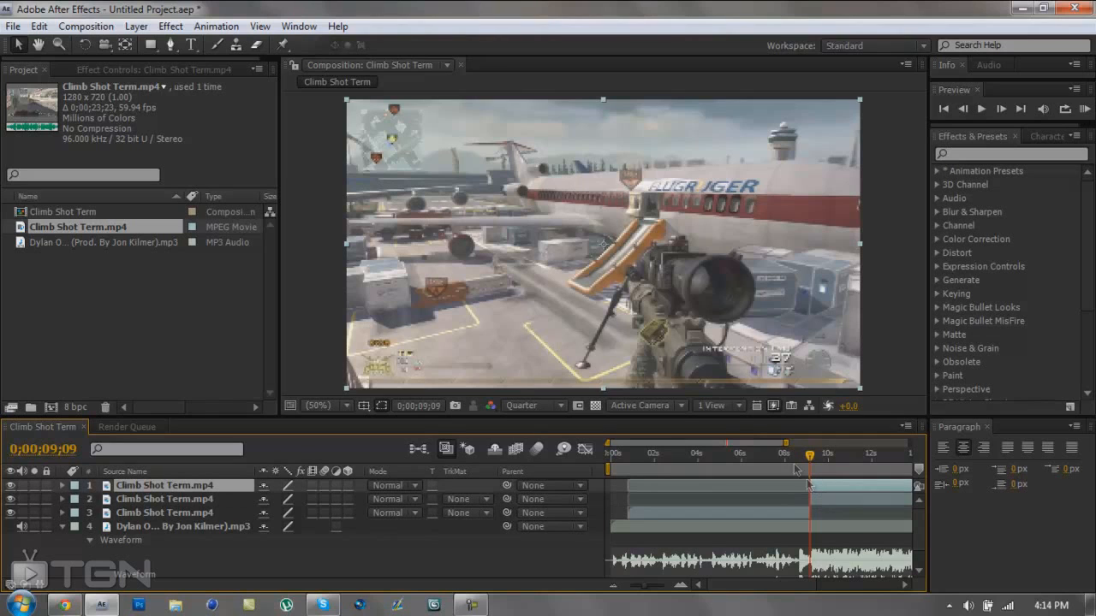
# Step: Cancel Time Stretch and enable time remapping on the duplicated gameplay clip at 0;00;09;09
pyautogui.click(135, 25)
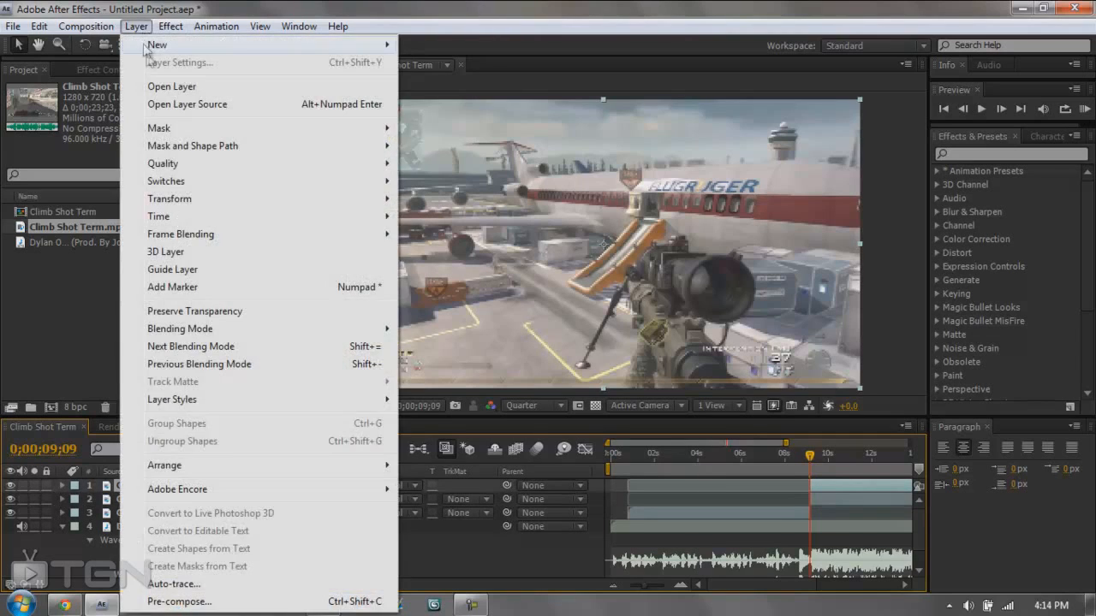
pyautogui.moveTo(185, 221)
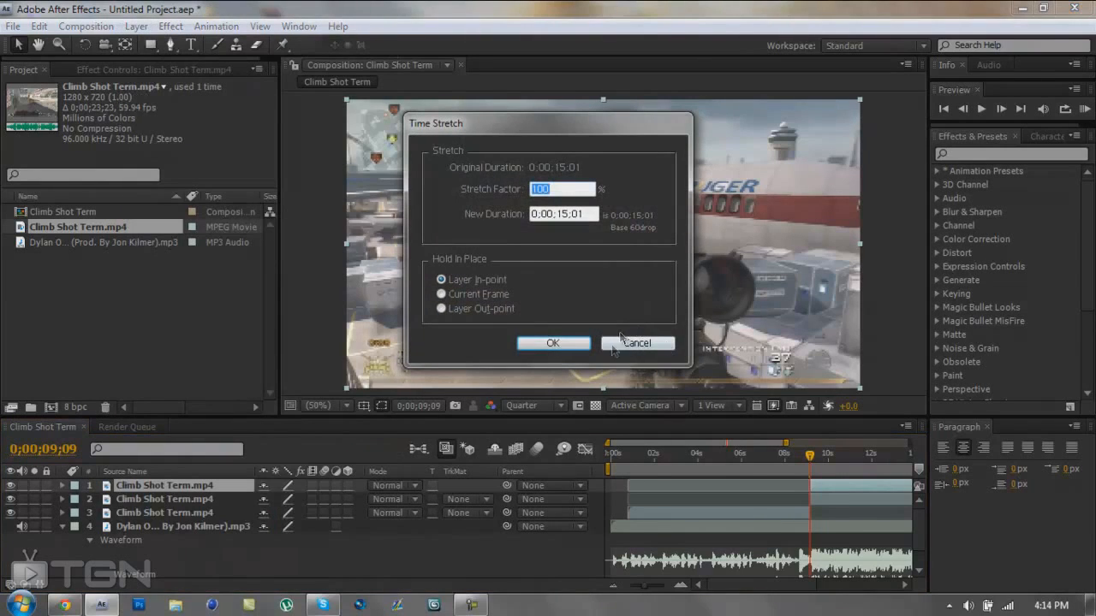
pyautogui.click(637, 343)
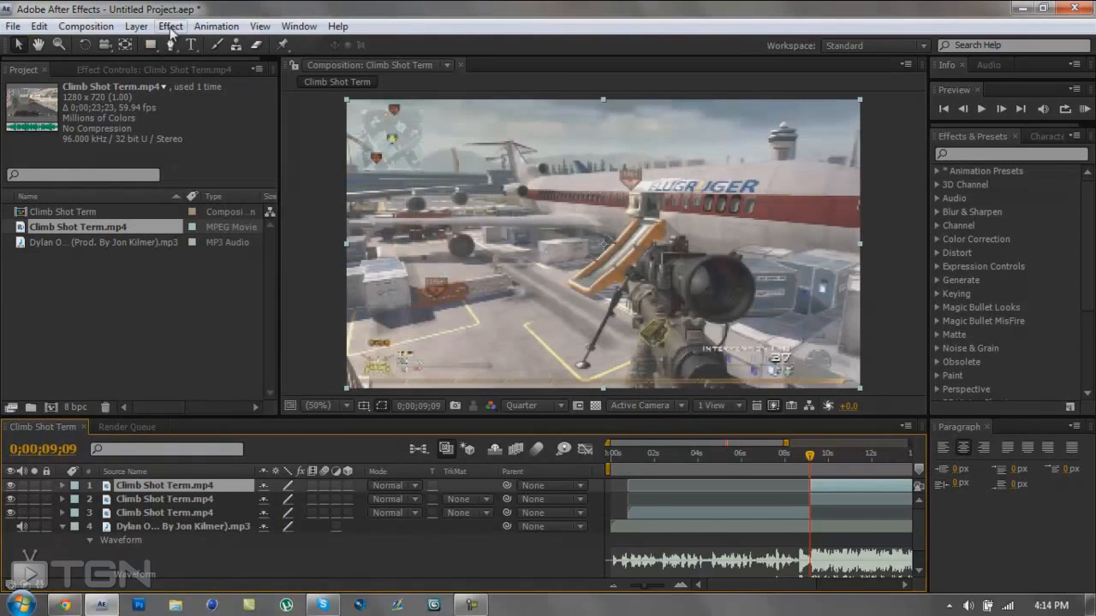
pyautogui.click(135, 25)
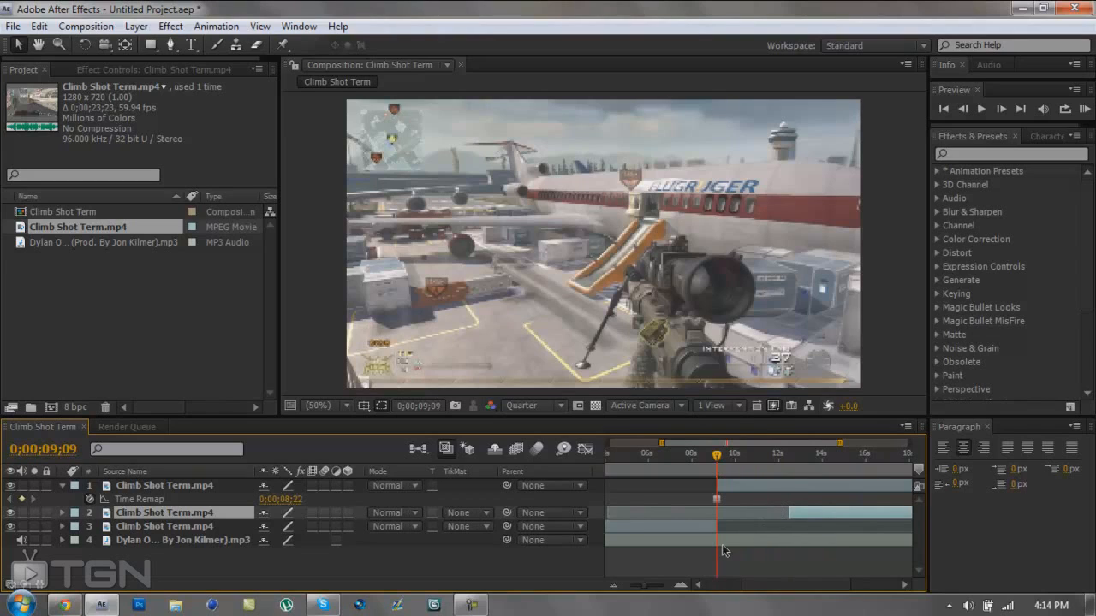
pyautogui.click(183, 539)
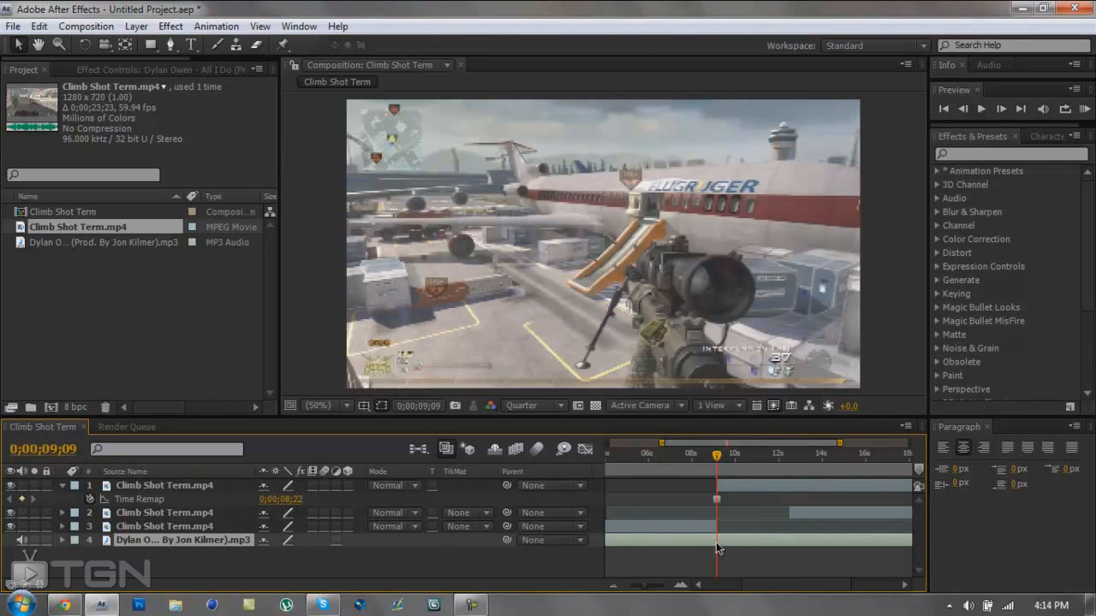
# Step: Back out of File > Import, then duplicate the Dylan mp3 layer in the composition
pyautogui.click(14, 26)
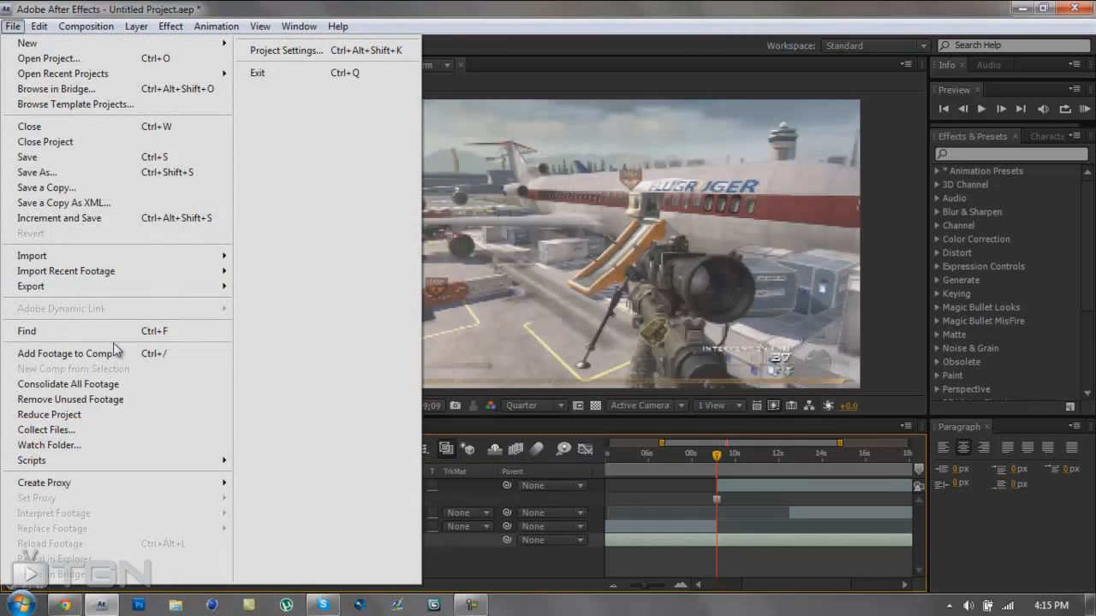
pyautogui.click(31, 255)
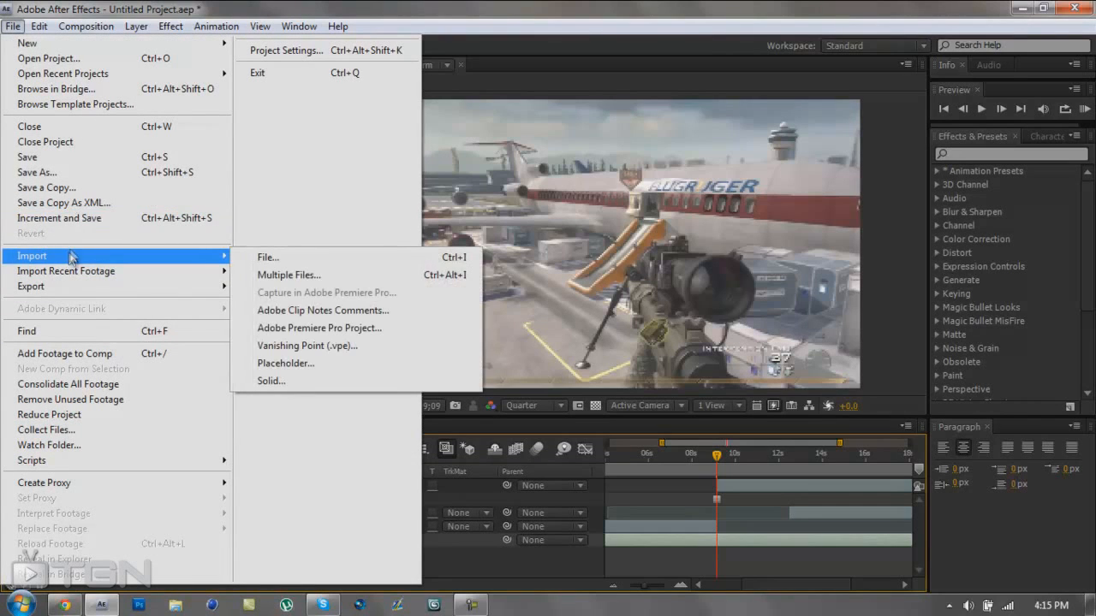
pyautogui.click(39, 26)
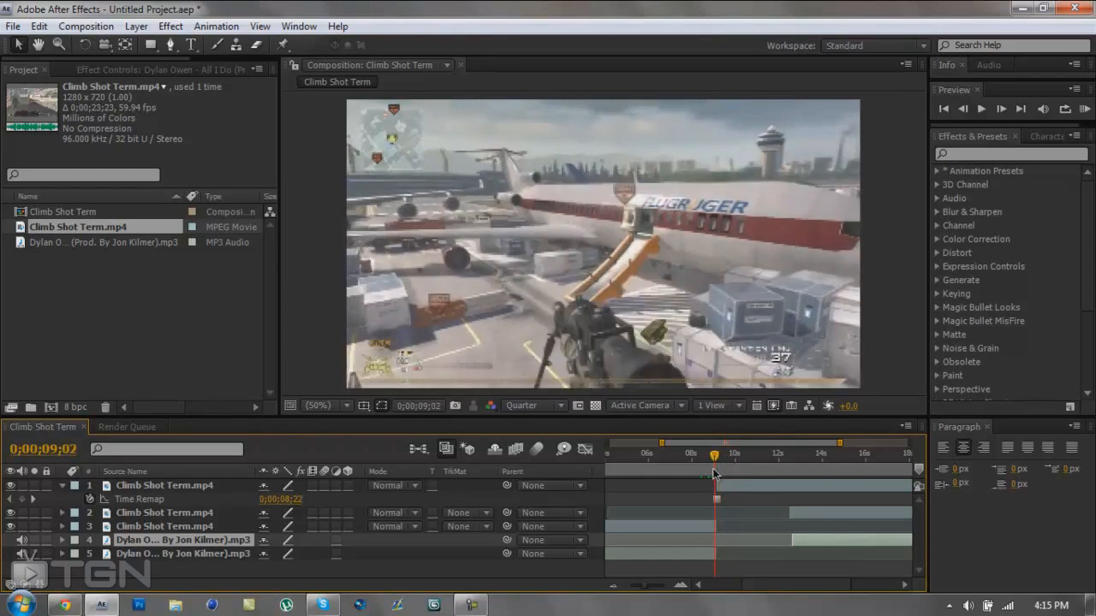
# Step: Import the YouTube Pause button file from the Desktop as the composition's top layer
pyautogui.click(14, 25)
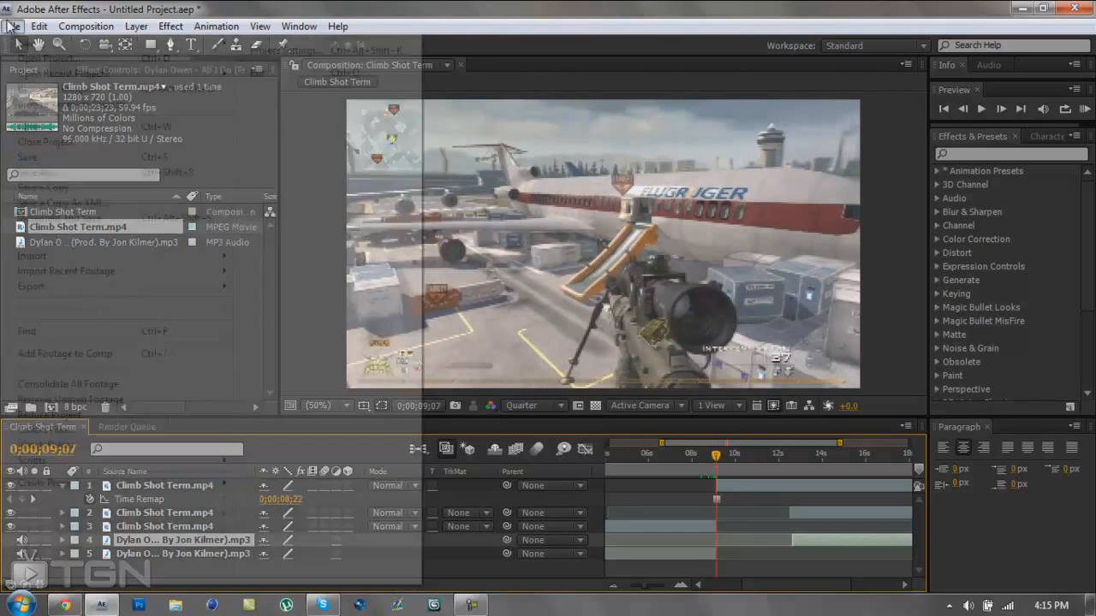
pyautogui.click(31, 255)
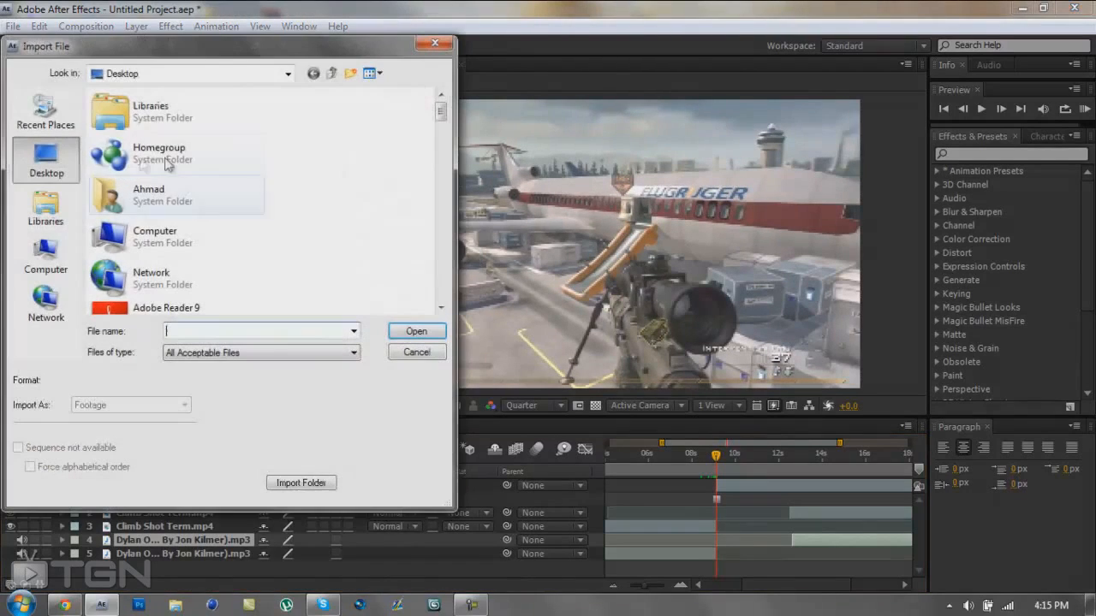
pyautogui.scroll(-3)
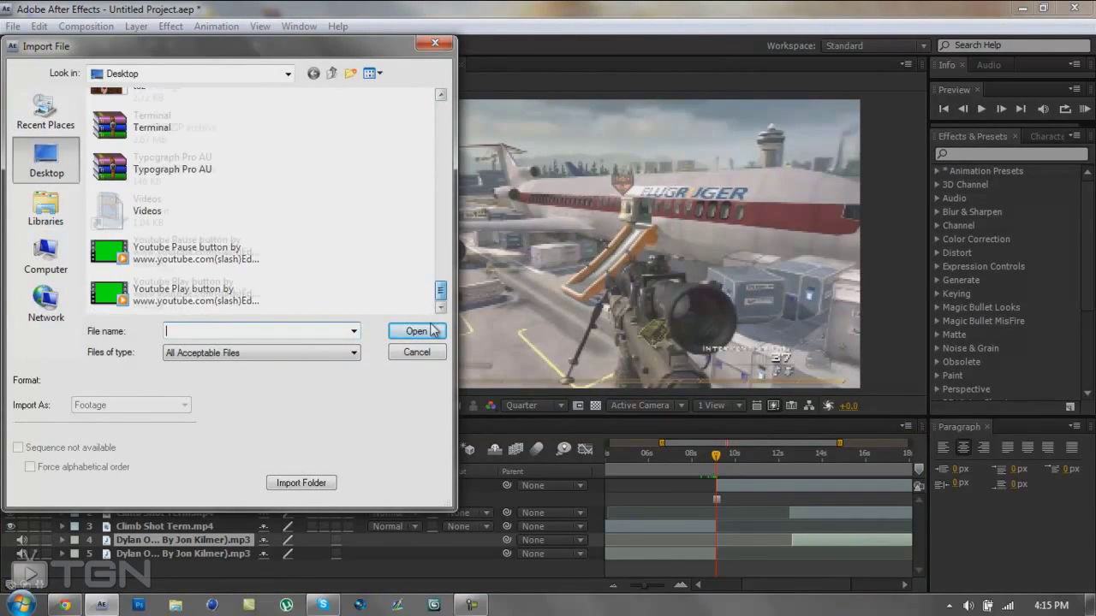
pyautogui.click(416, 333)
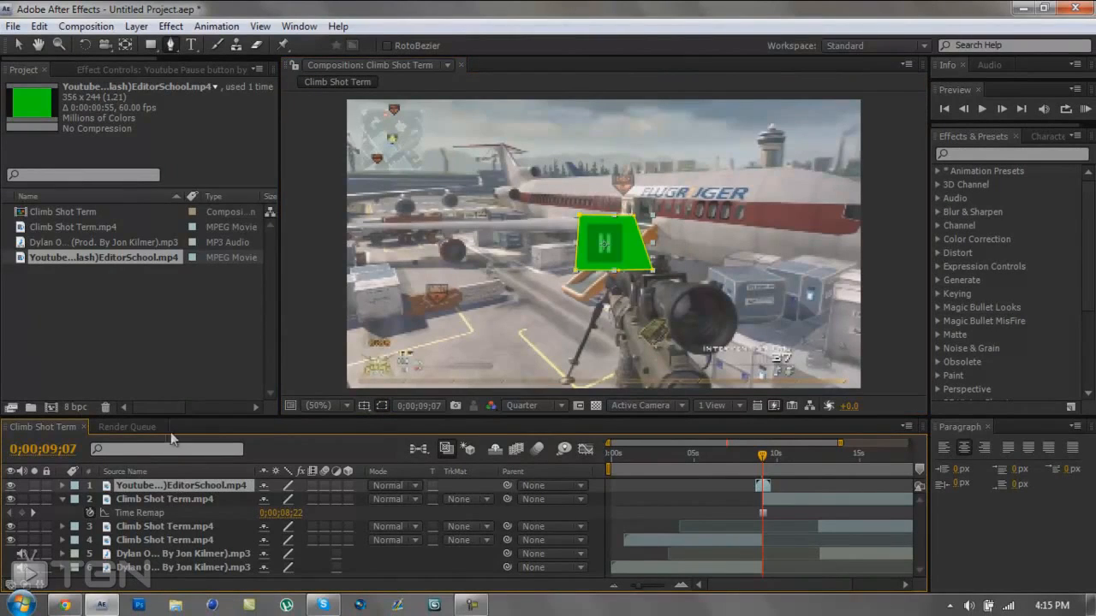
pyautogui.moveTo(1002, 312)
pyautogui.write('keylight')
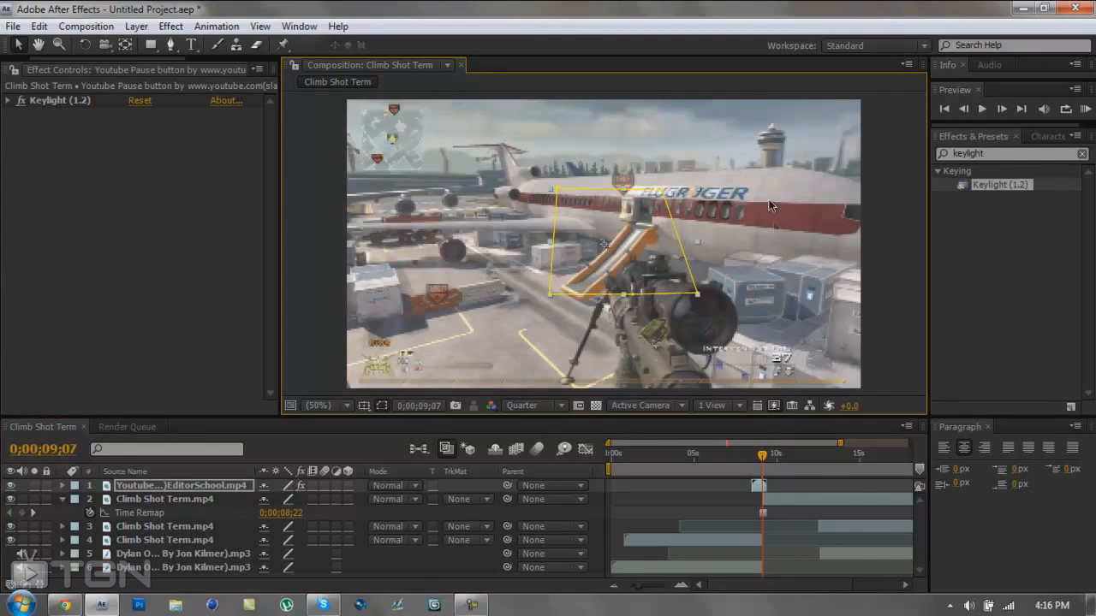
# Step: Scrub the frames around the freeze to check the keyed pause button against the gameplay
pyautogui.moveTo(762, 452); pyautogui.dragTo(753, 469)
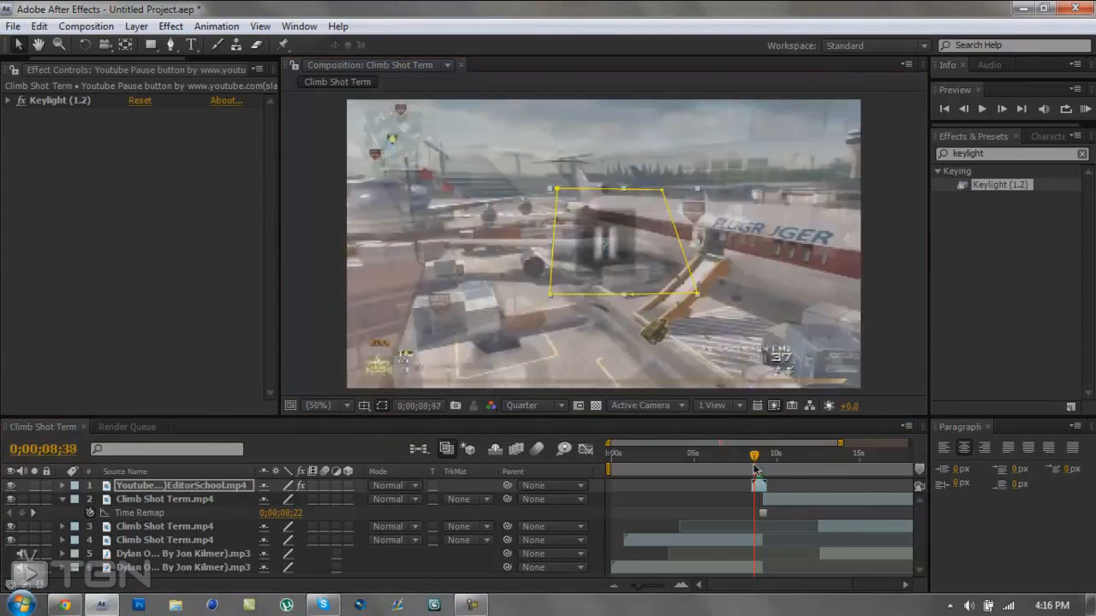
pyautogui.moveTo(753, 469); pyautogui.dragTo(756, 483)
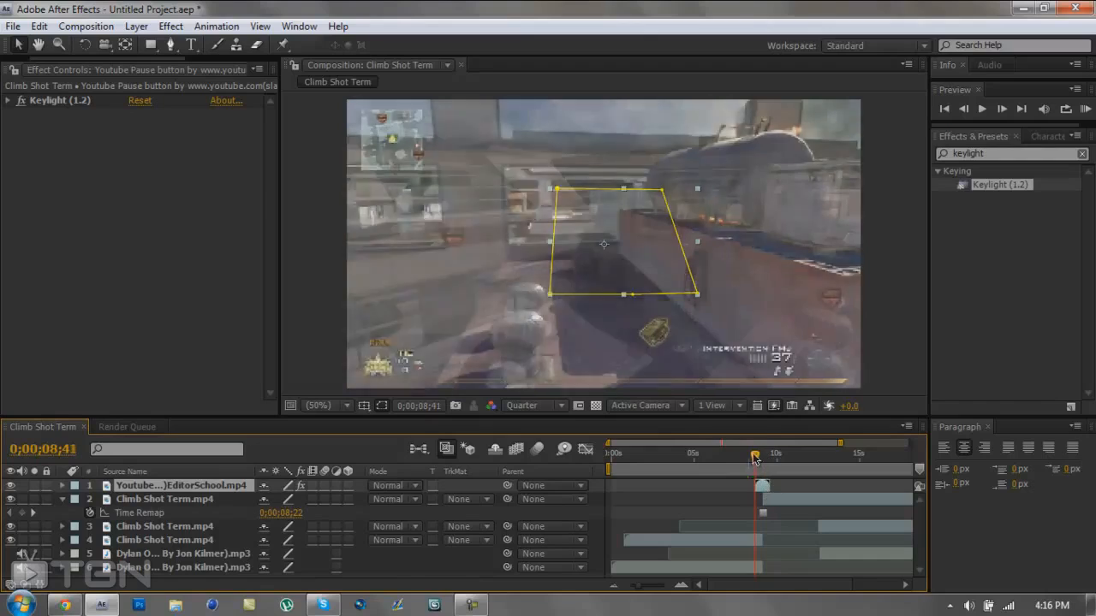
pyautogui.moveTo(755, 469); pyautogui.dragTo(762, 469)
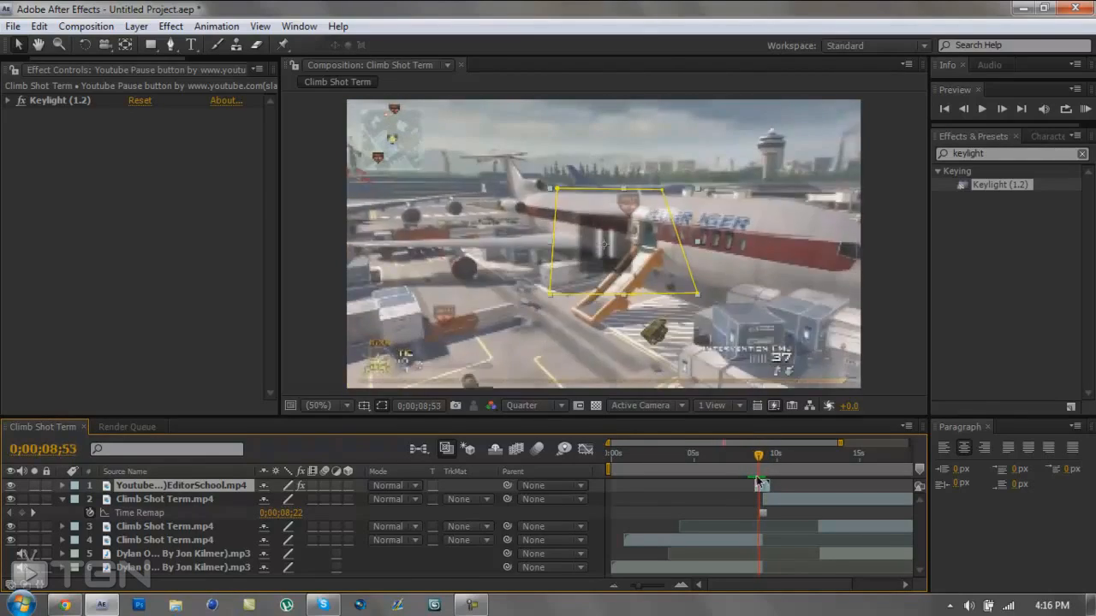
pyautogui.moveTo(760, 483); pyautogui.dragTo(761, 482)
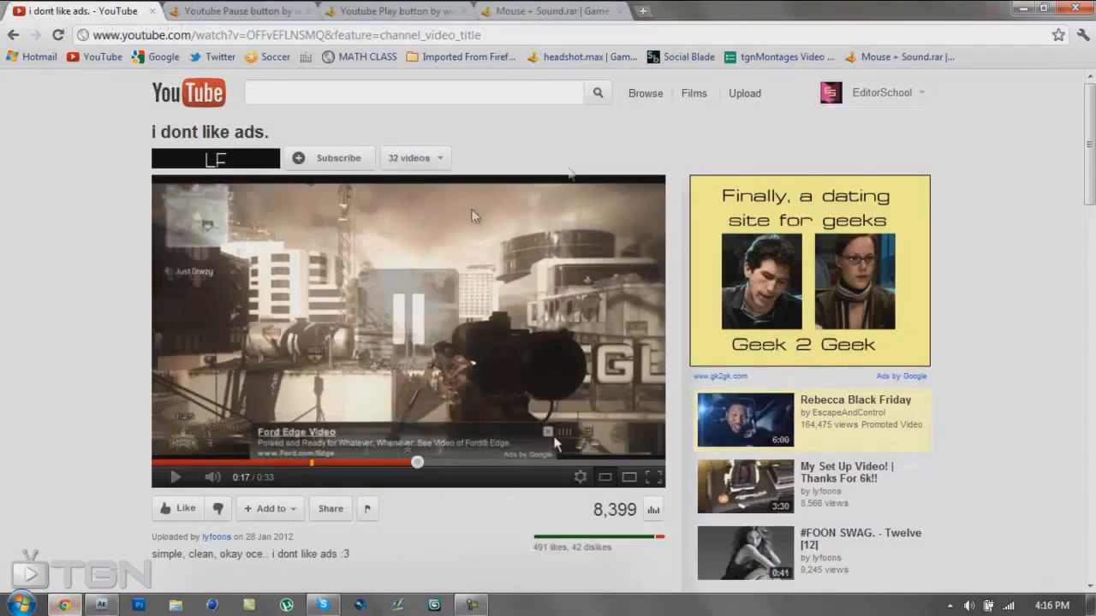
# Step: Check the YouTube video and GameFront tabs, ending on the Mouse + Sound.rar download page
pyautogui.click(548, 10)
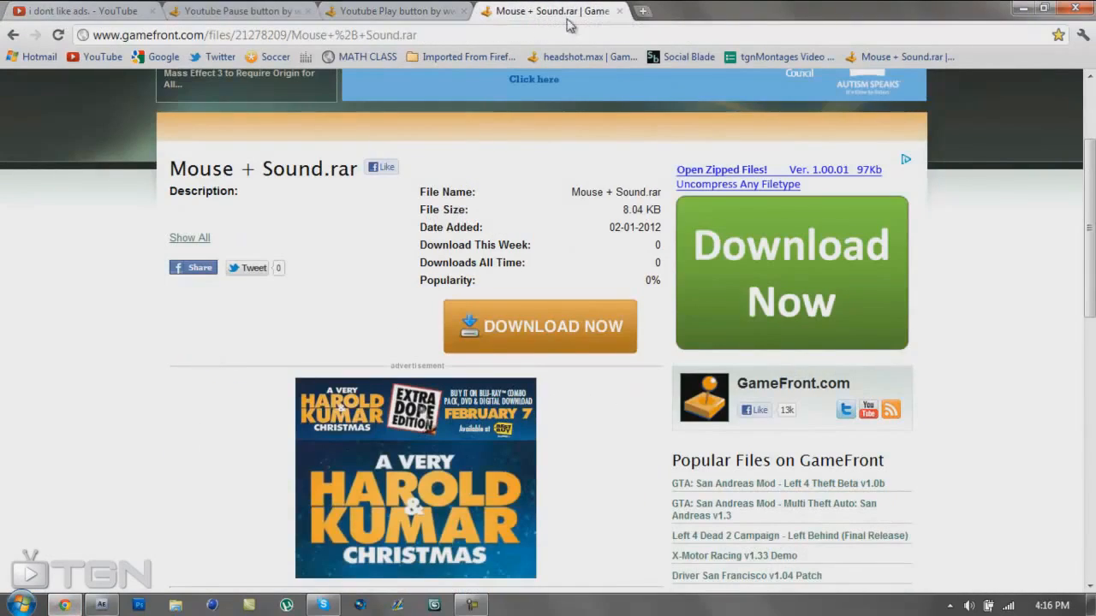
pyautogui.click(397, 10)
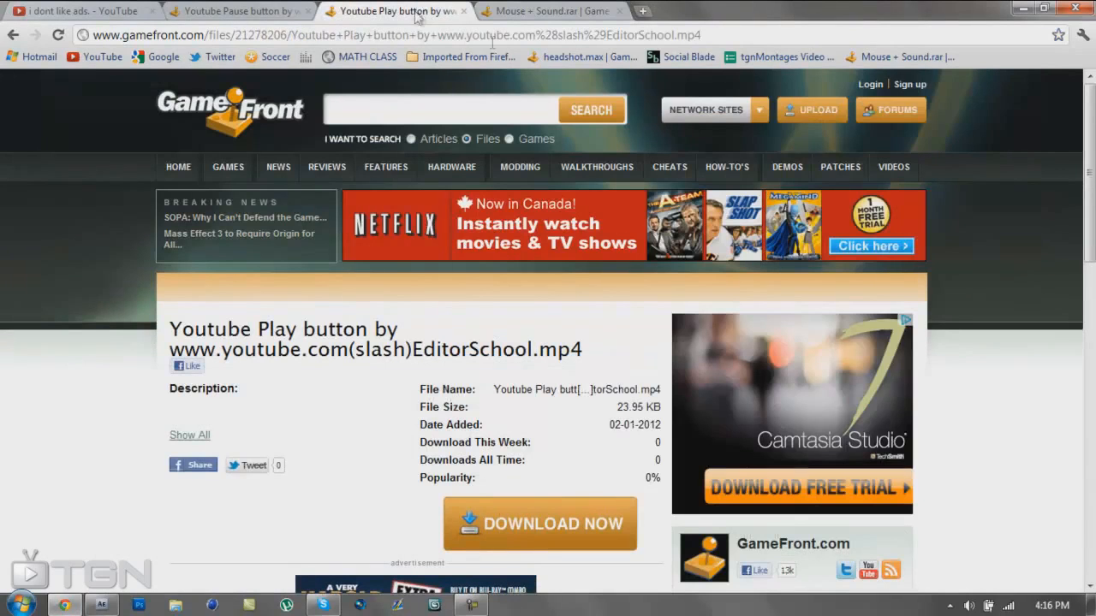
pyautogui.moveTo(715, 41)
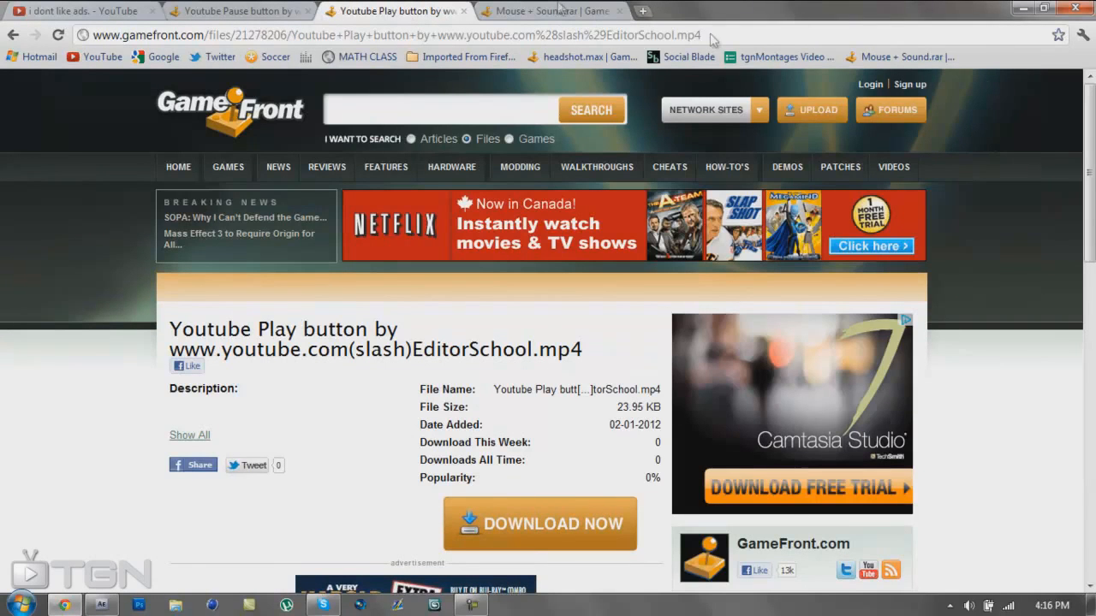
pyautogui.click(77, 10)
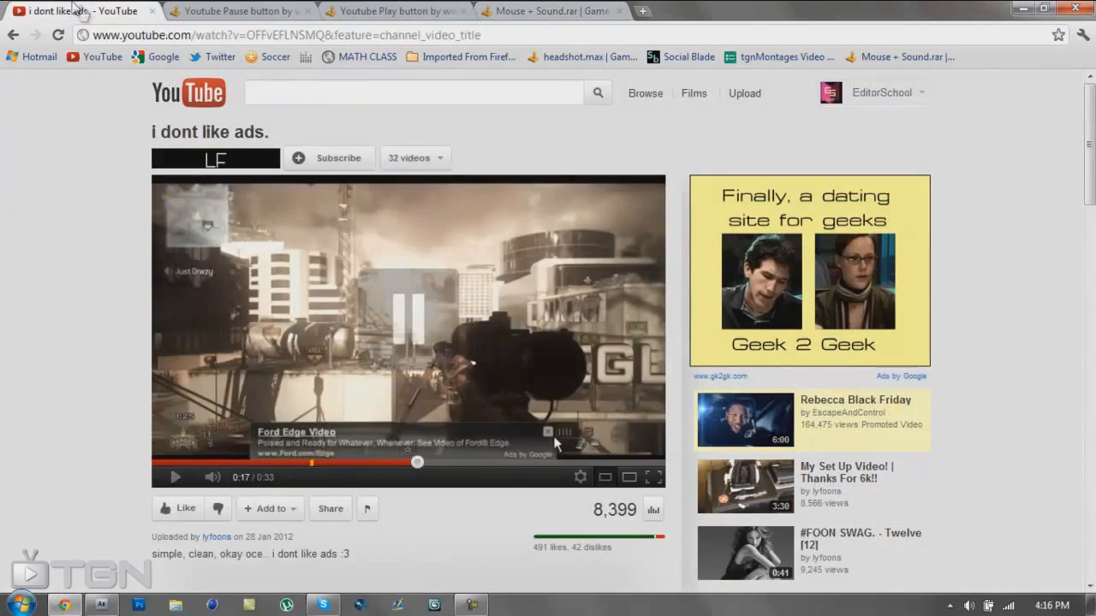
pyautogui.click(548, 10)
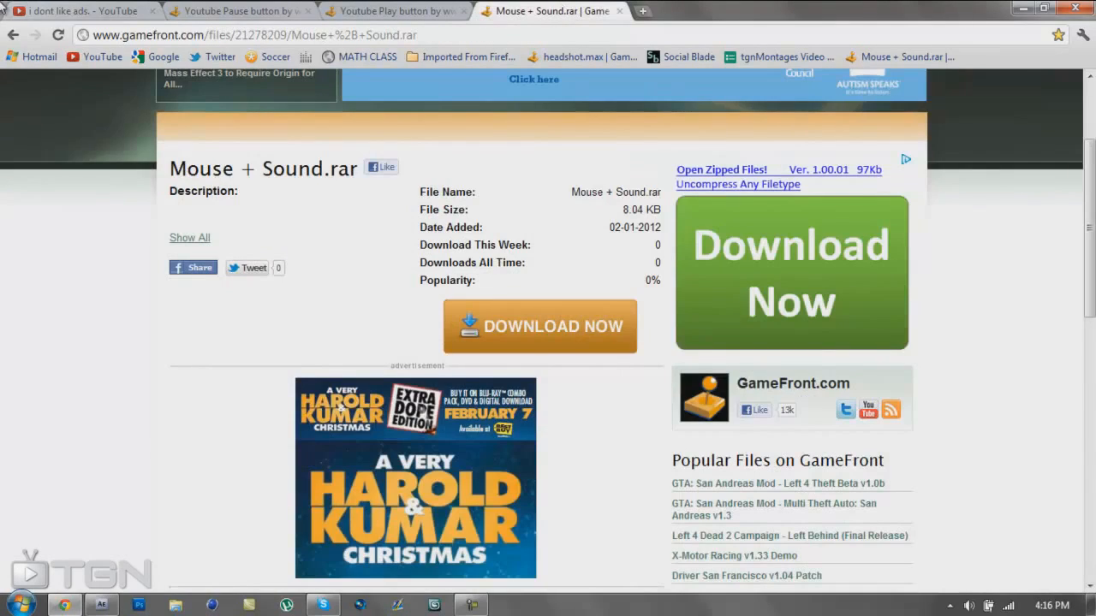
pyautogui.click(77, 10)
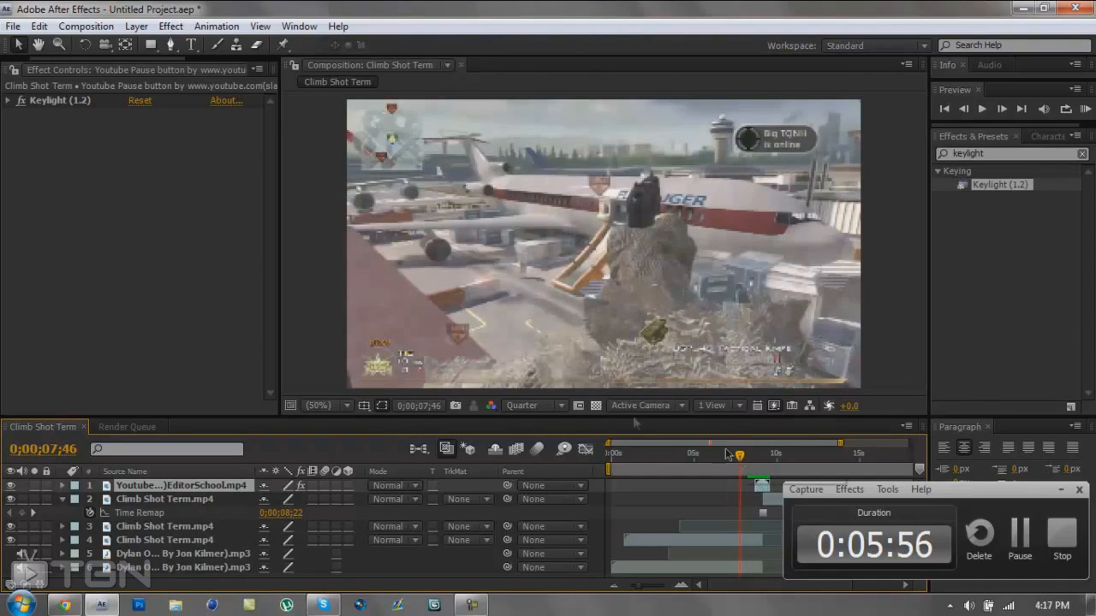
# Step: Import the Ad image from the Desktop files via File > Import > File
pyautogui.click(14, 26)
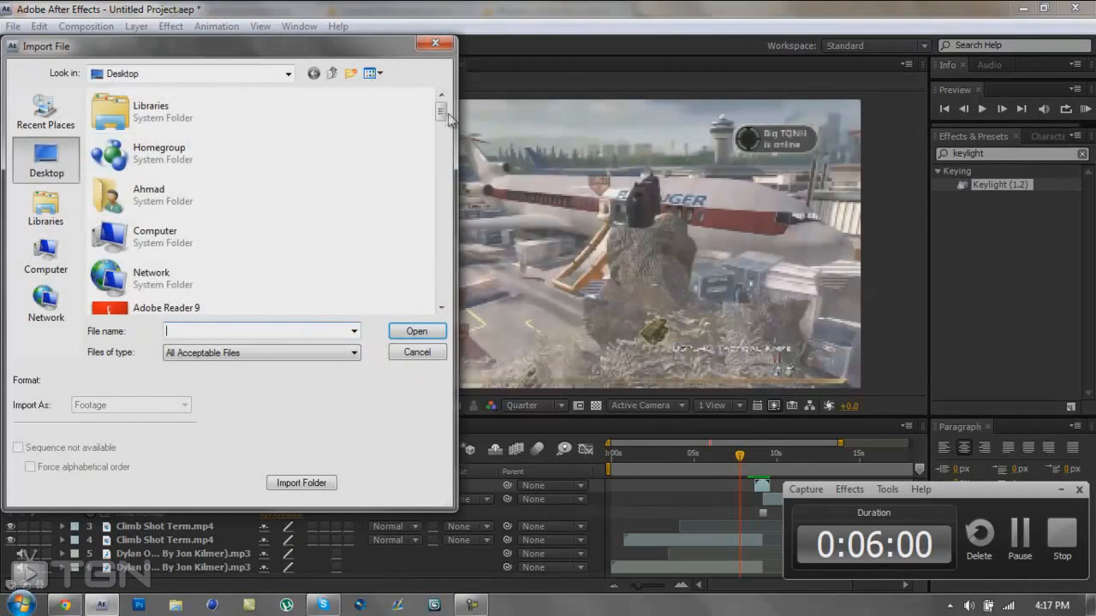
pyautogui.scroll(-3)
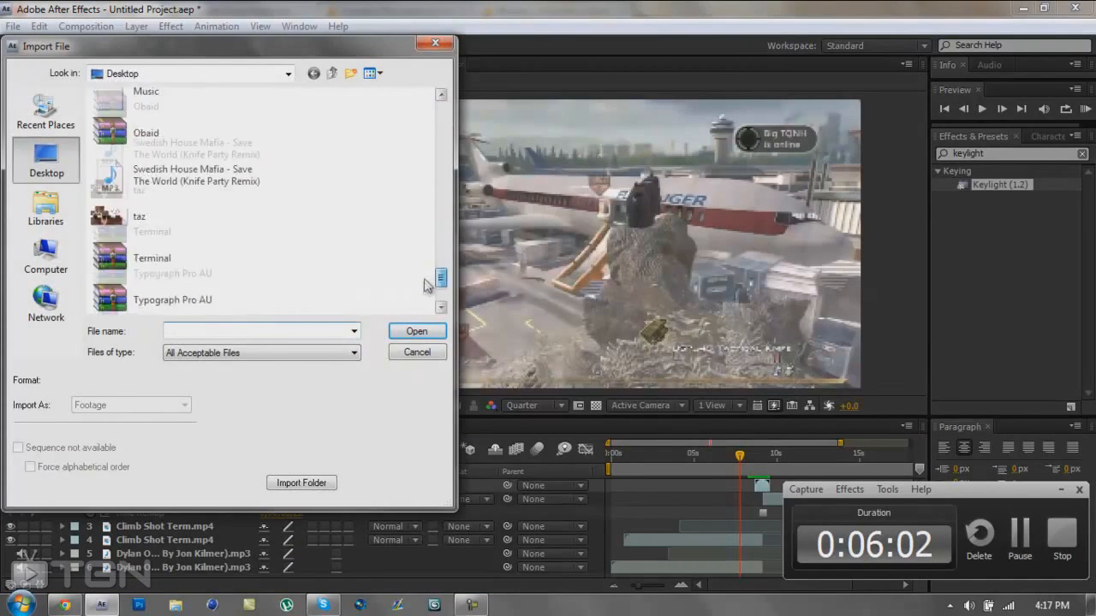
pyautogui.scroll(3)
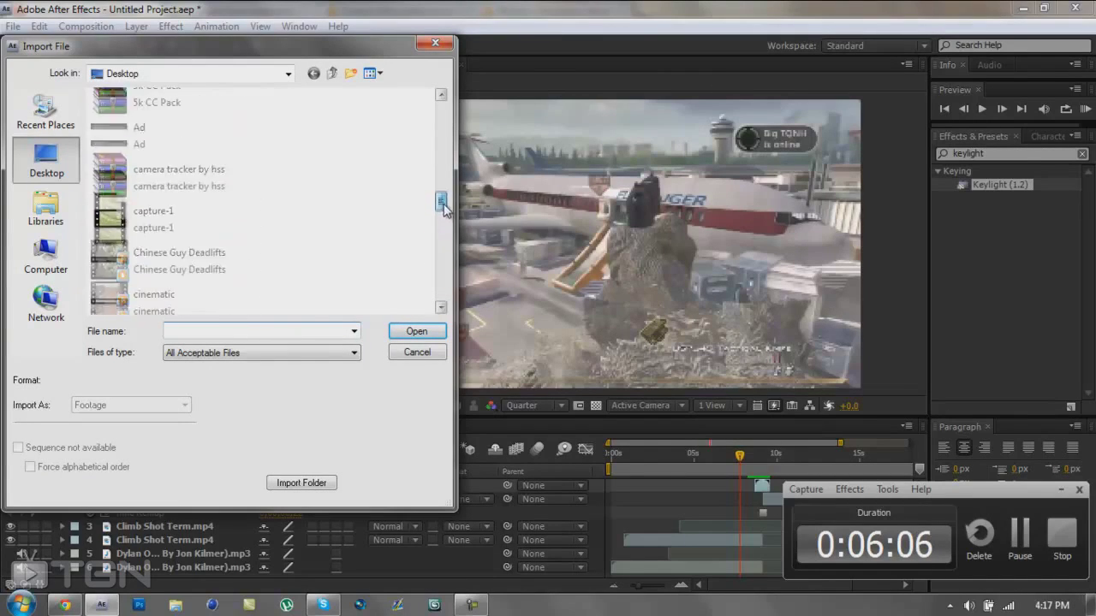
pyautogui.click(416, 332)
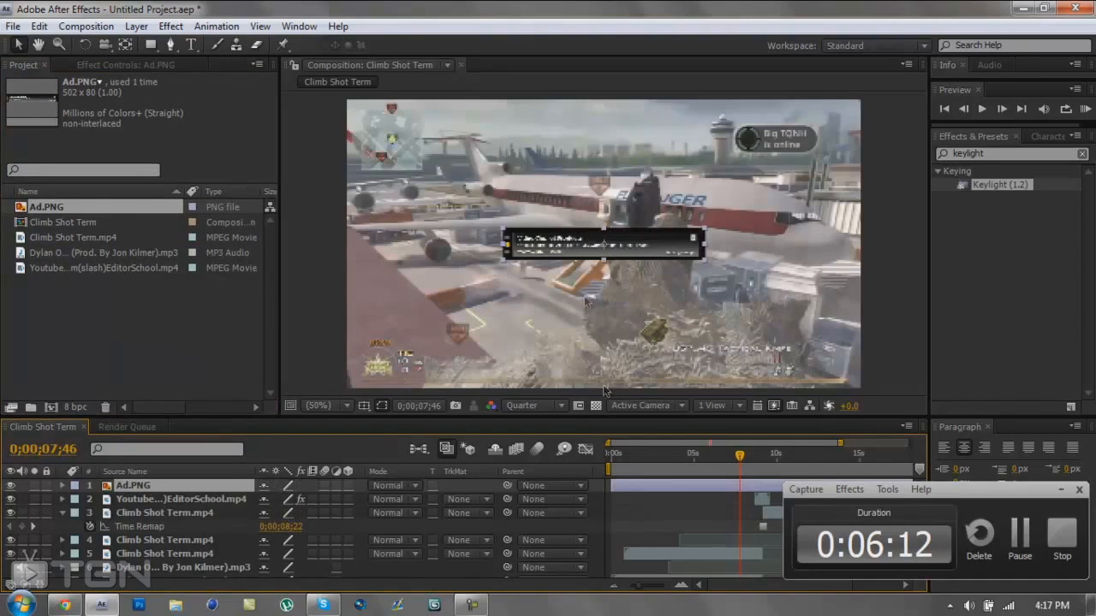
# Step: Set composition resolution to Full and zoom the viewer to 100% on the Ad.PNG banner
pyautogui.click(531, 404)
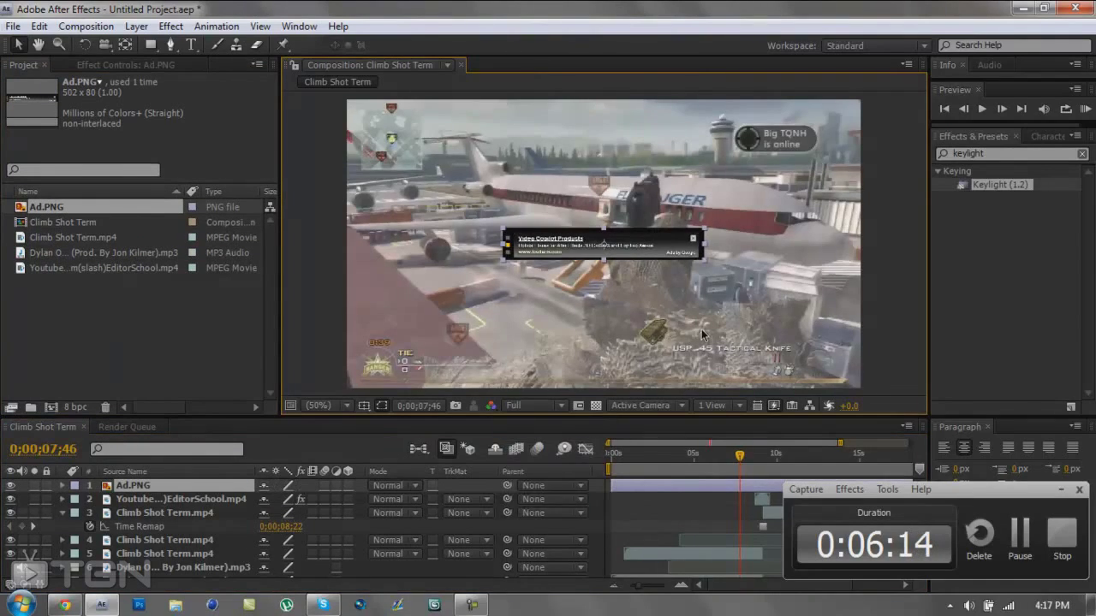
pyautogui.click(315, 404)
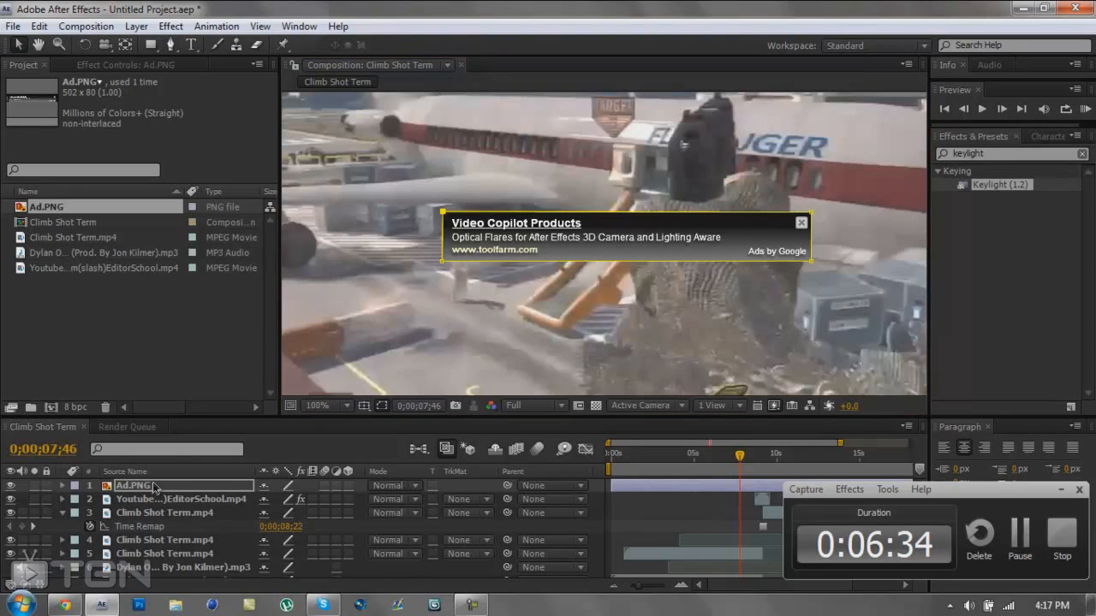
# Step: Draw a rectangle mask on Ad.PNG around the Google ad box with Mask Feather 2.0 pixels
pyautogui.click(62, 486)
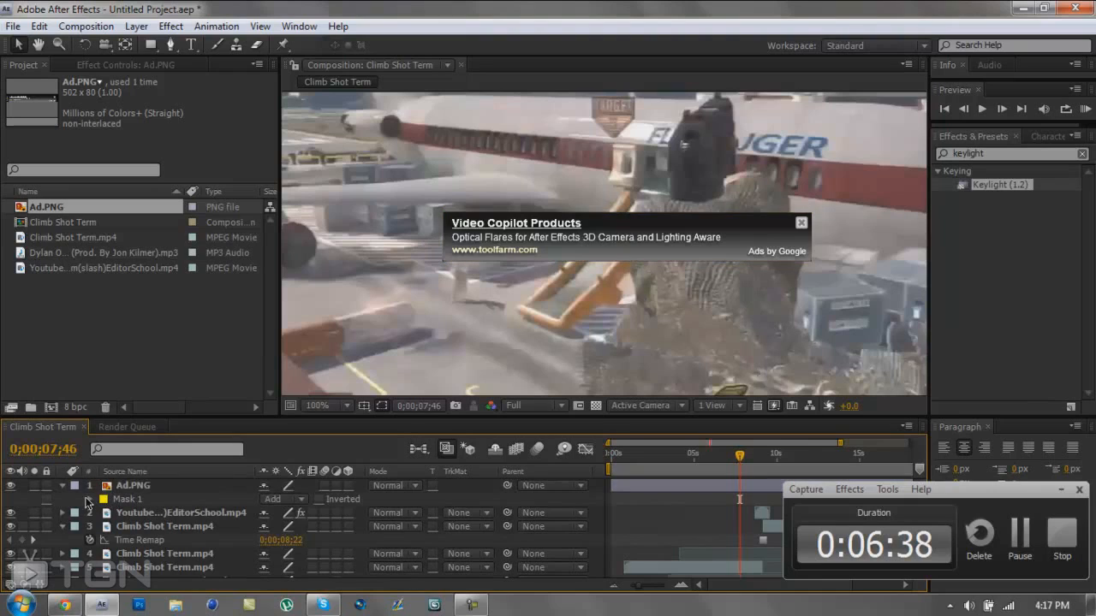
pyautogui.click(62, 500)
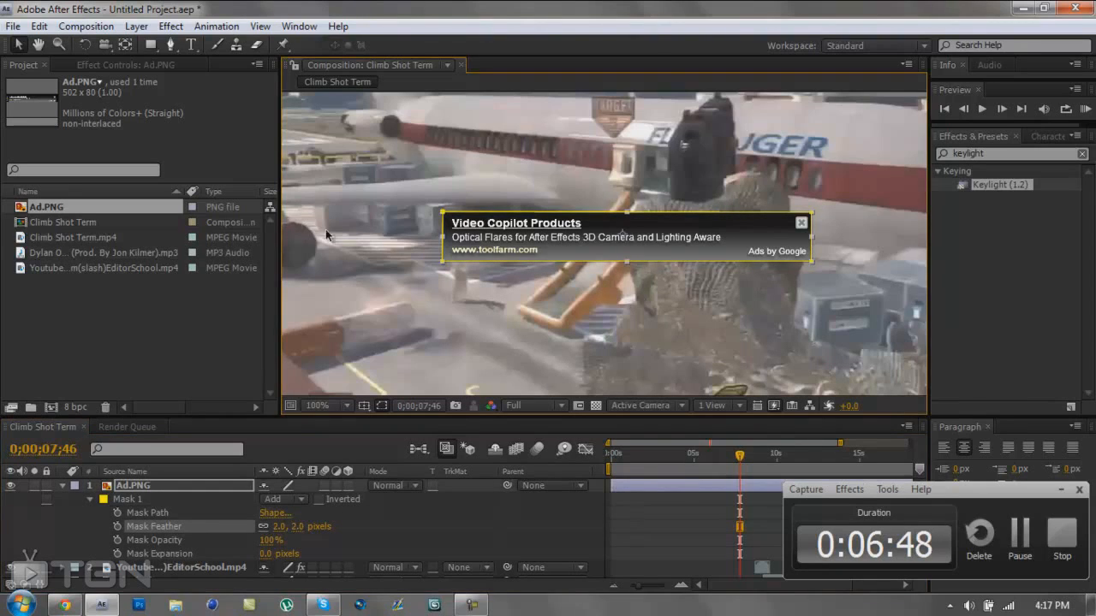
pyautogui.click(318, 404)
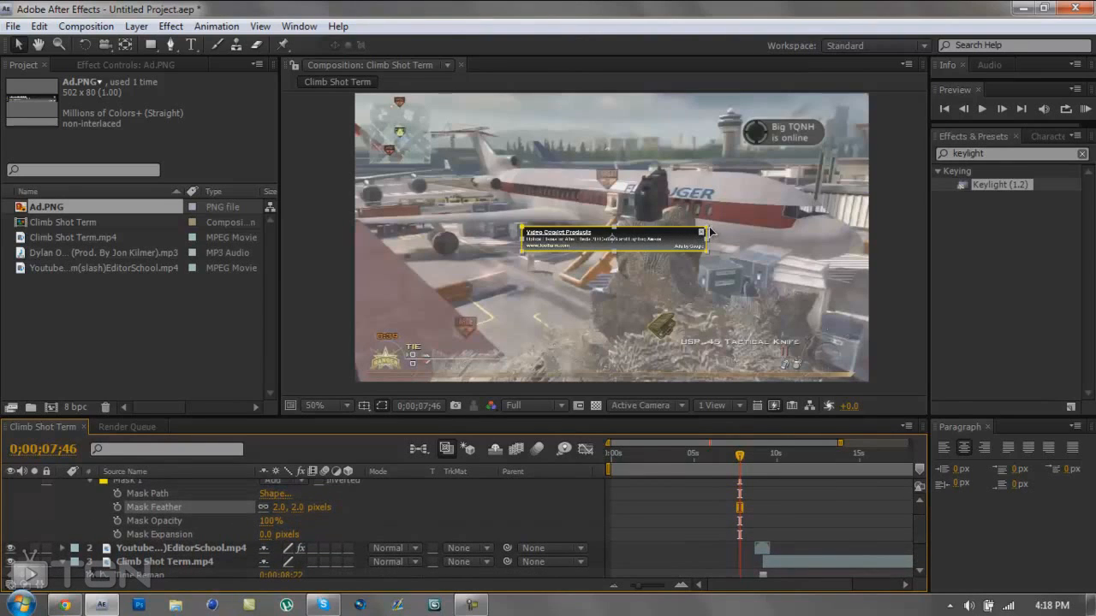
# Step: Reposition the masked Ad.PNG banner to the bottom of the gameplay frame
pyautogui.click(315, 404)
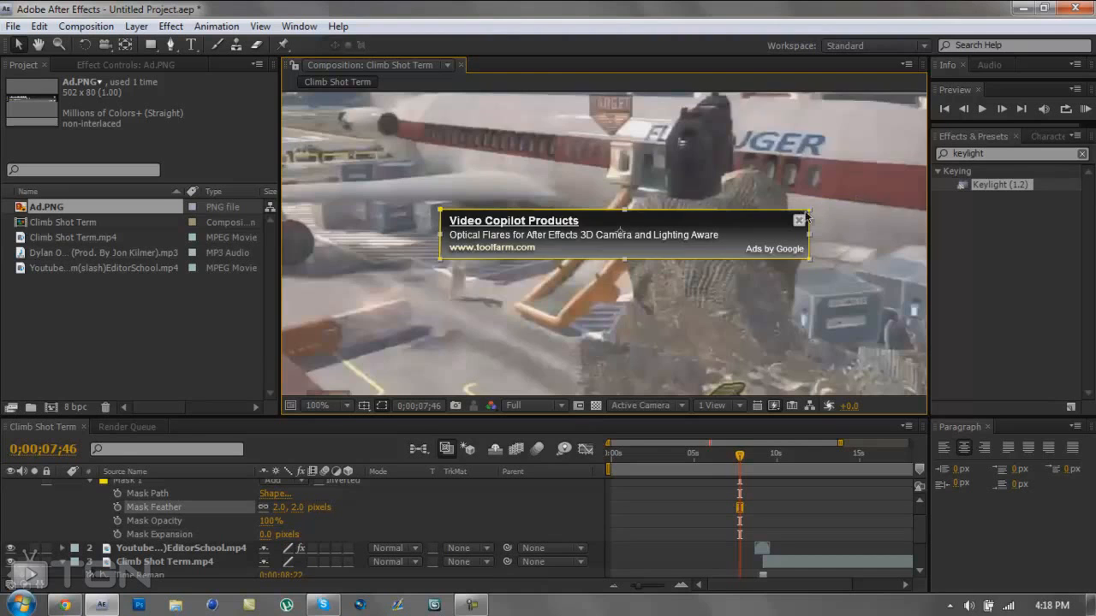
pyautogui.moveTo(419, 209)
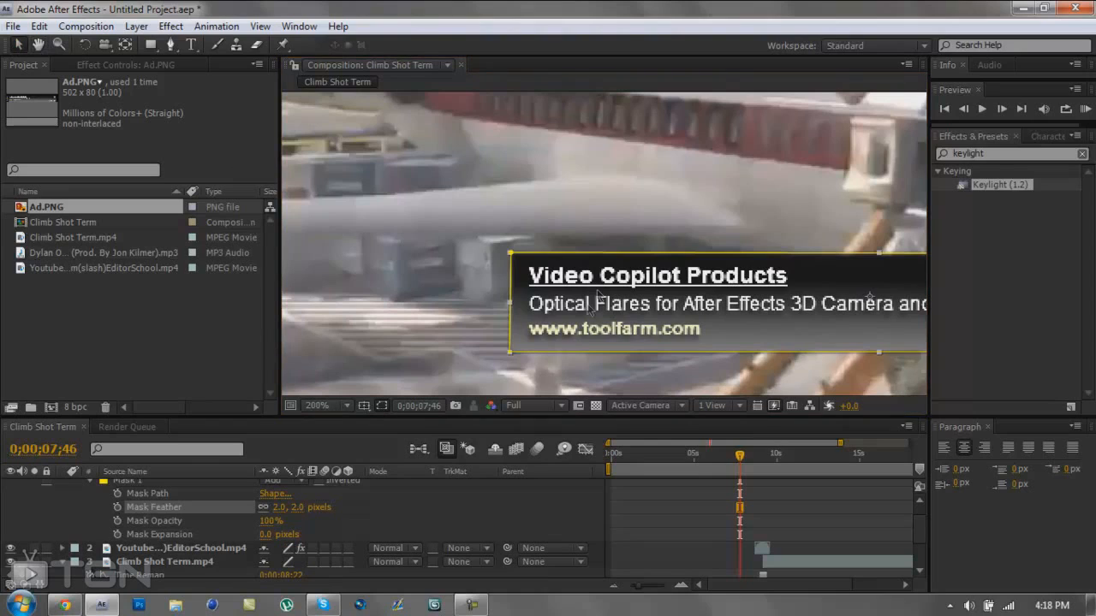
pyautogui.moveTo(511, 258)
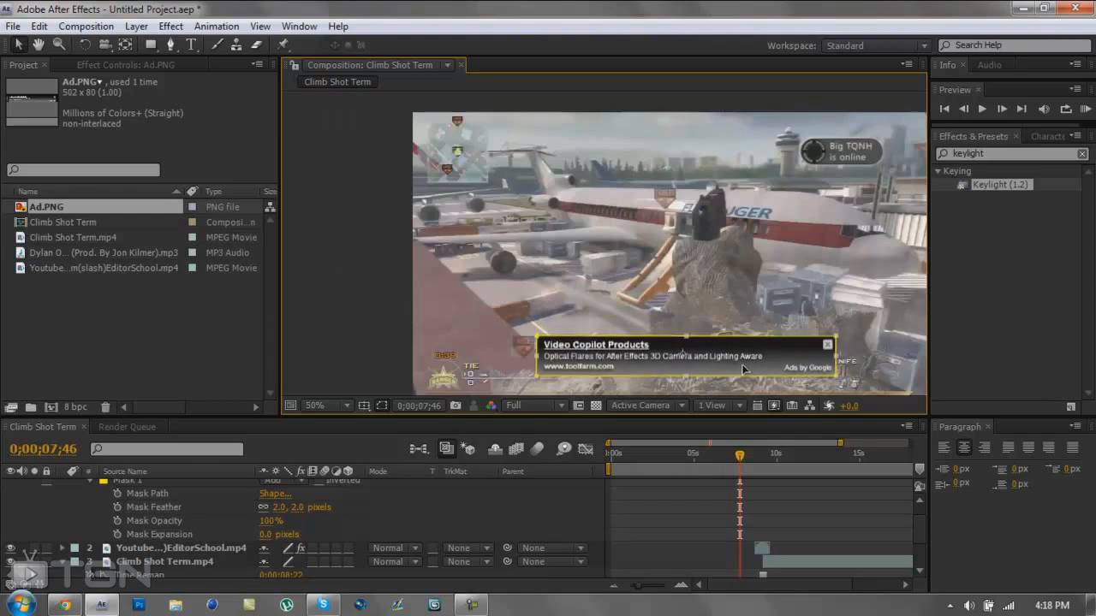
pyautogui.click(326, 404)
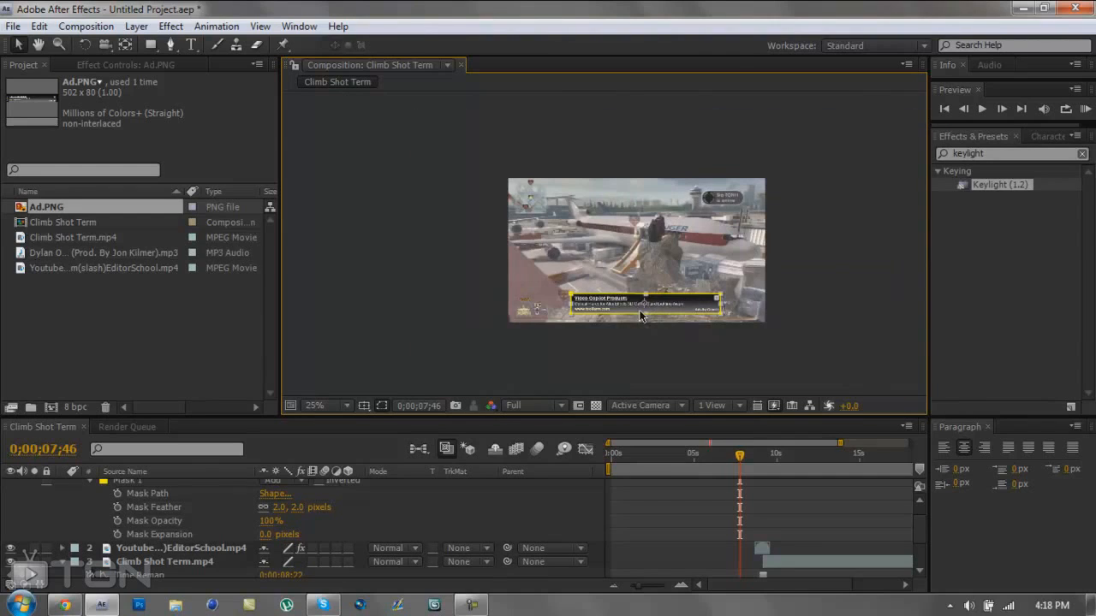
pyautogui.moveTo(695, 334)
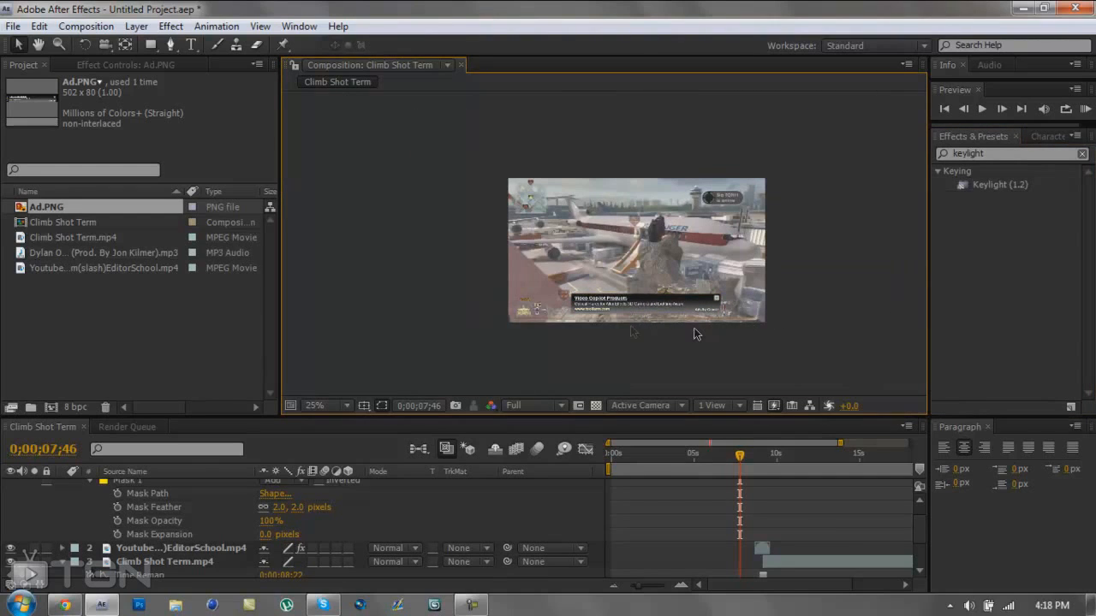